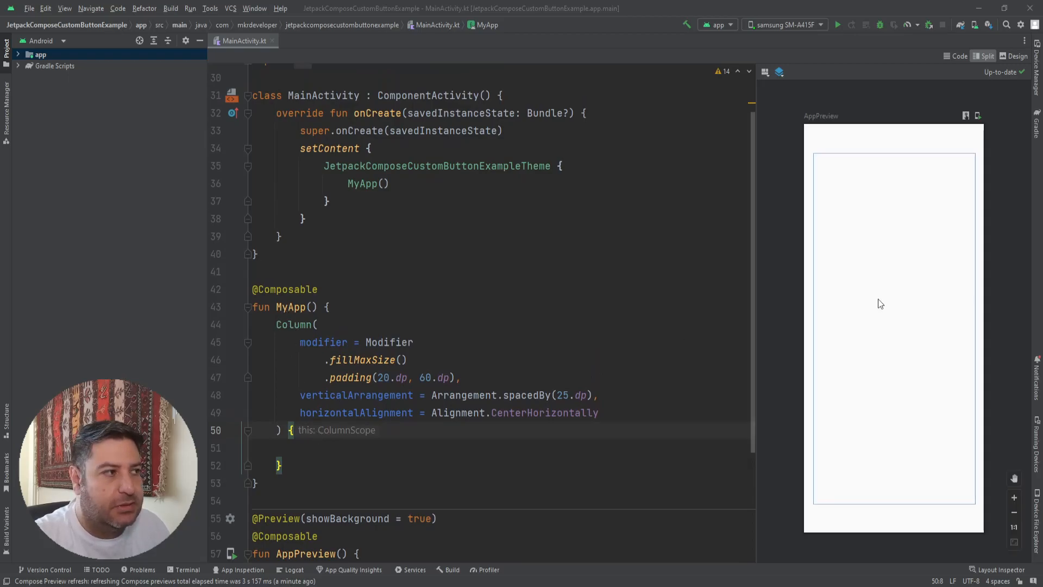
pyautogui.moveTo(853, 508)
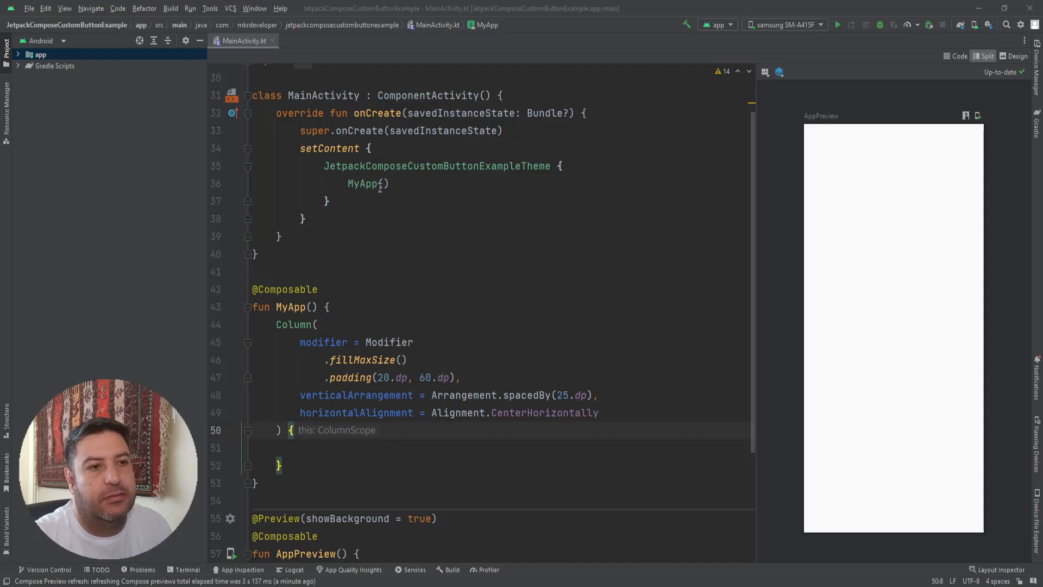
# Add Button(onClick = { }) with Text "Rounded corner button" inside the MyApp Column.
pyautogui.scroll(-3)
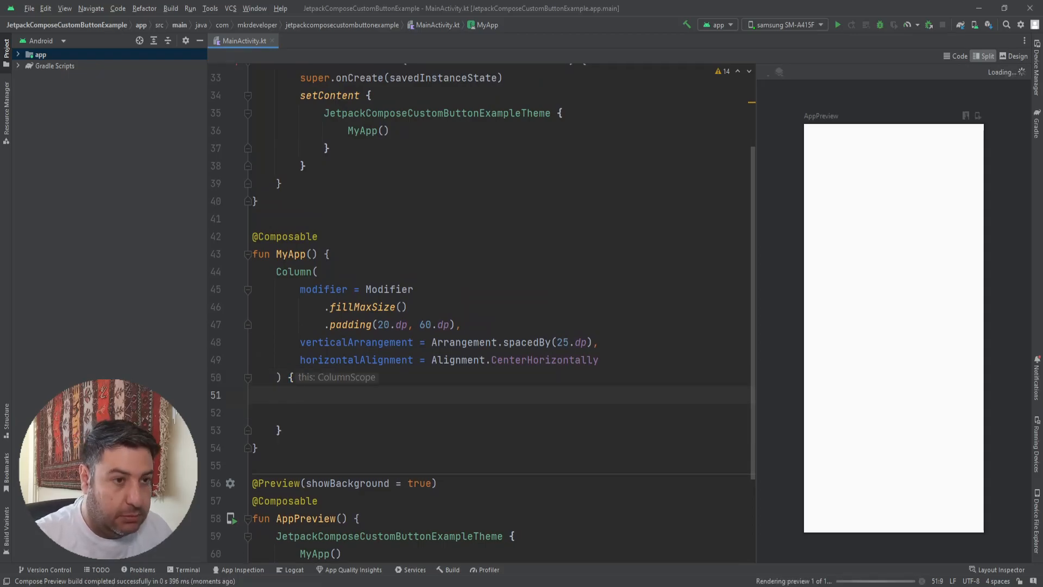
pyautogui.write('Bi')
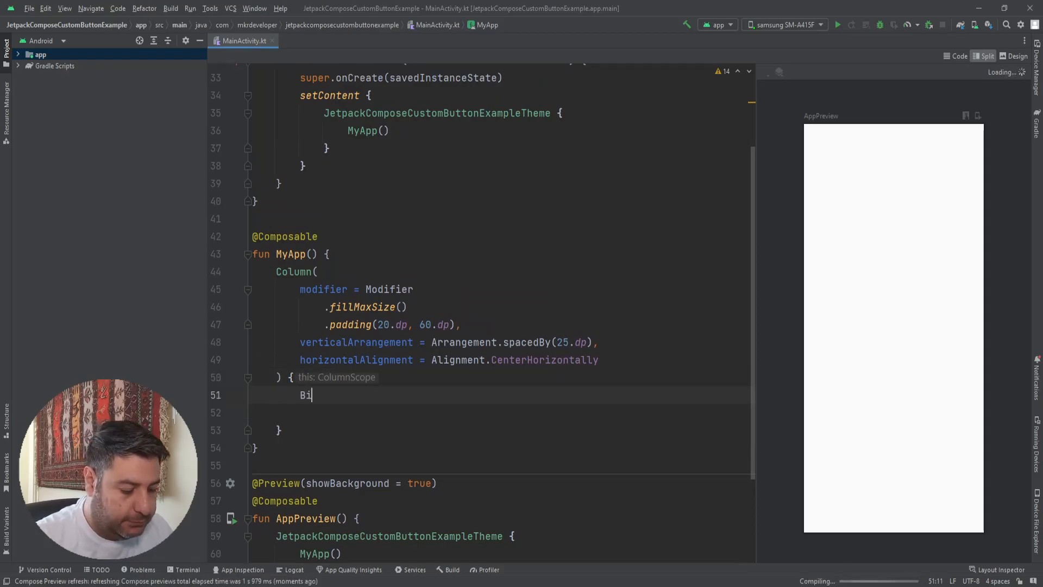
pyautogui.write('tton(onClick = { /*TODO*/ }) {')
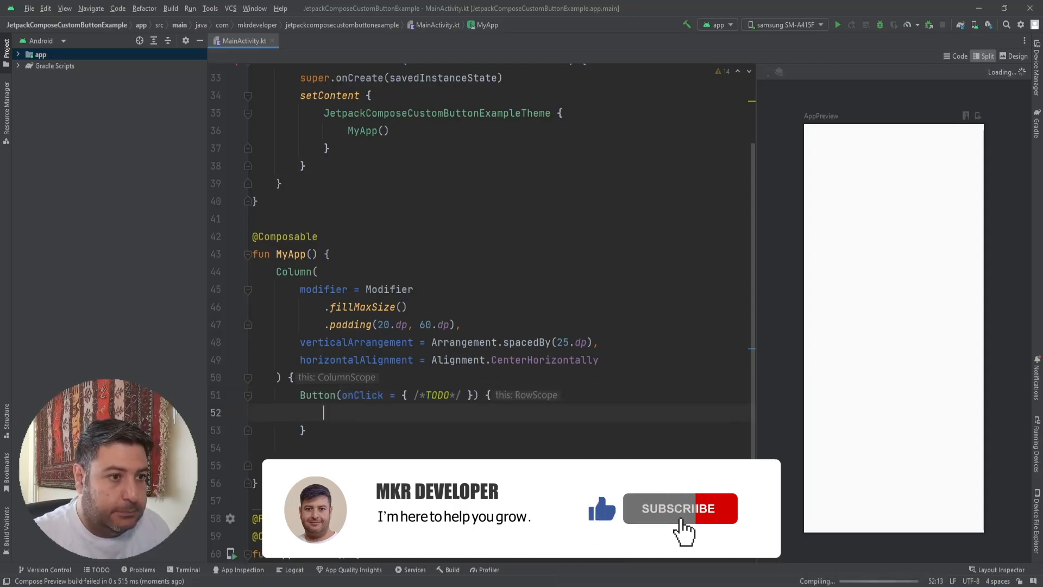
pyautogui.write('Text(text =')
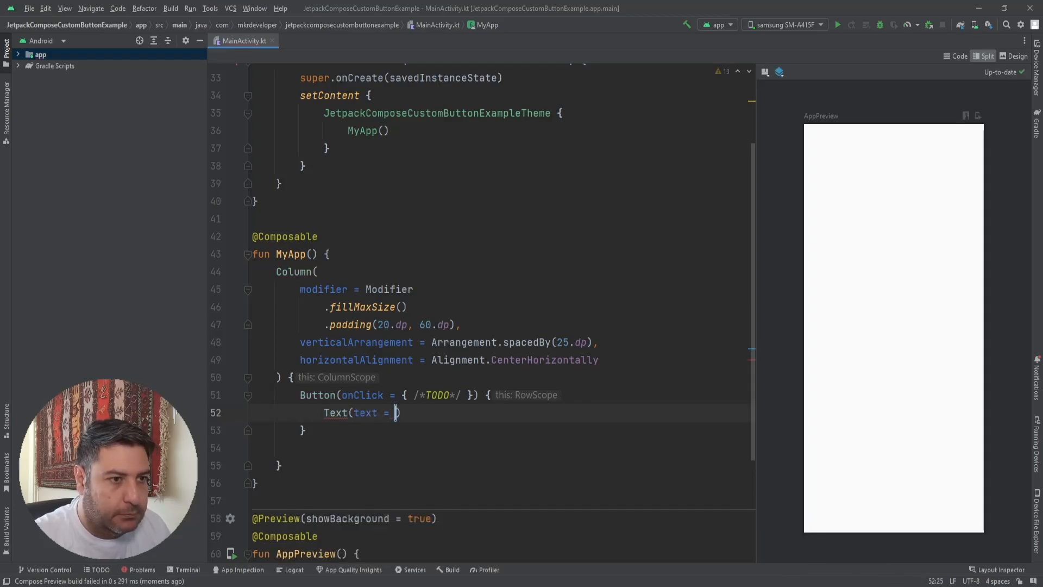
pyautogui.write('""')
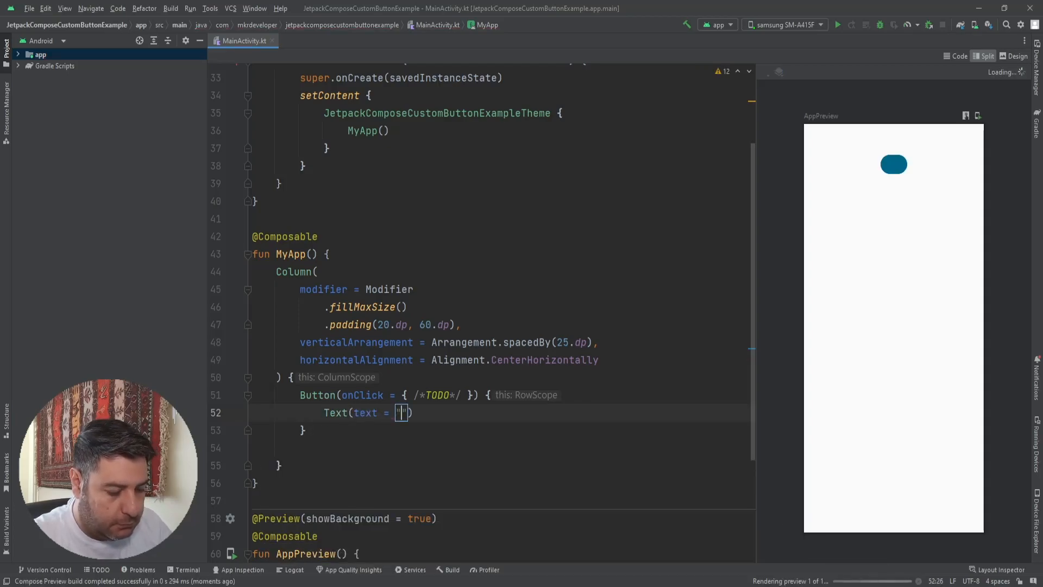
pyautogui.write('Rounded corner')
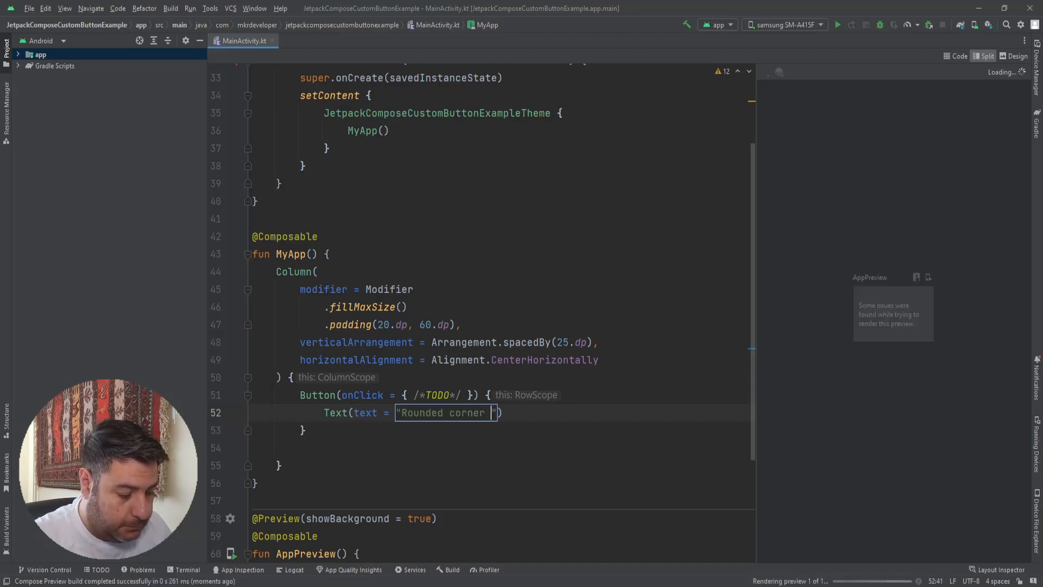
pyautogui.write('bu')
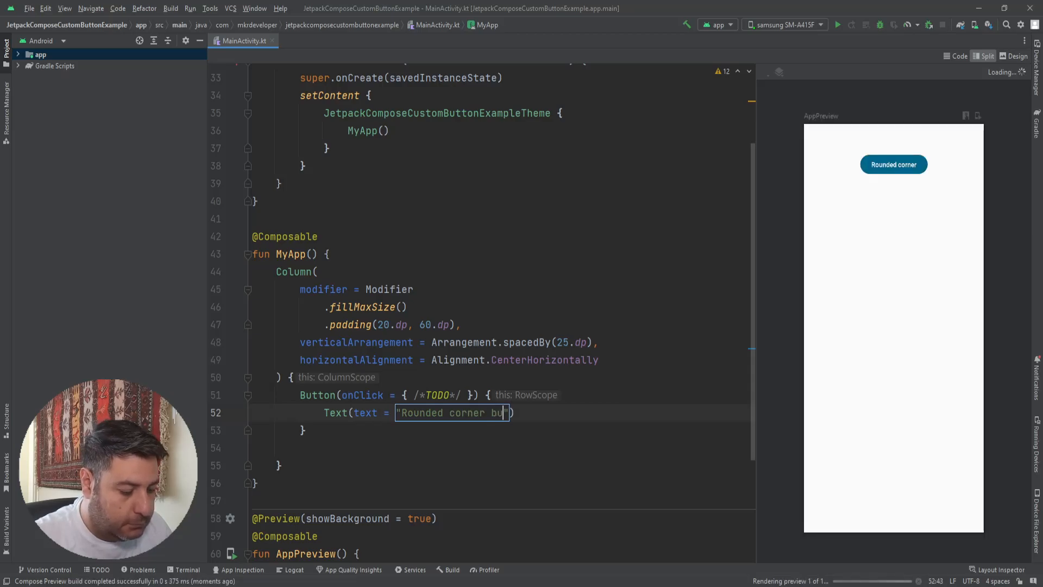
pyautogui.write('tton')
pyautogui.click(500, 395)
pyautogui.write(',')
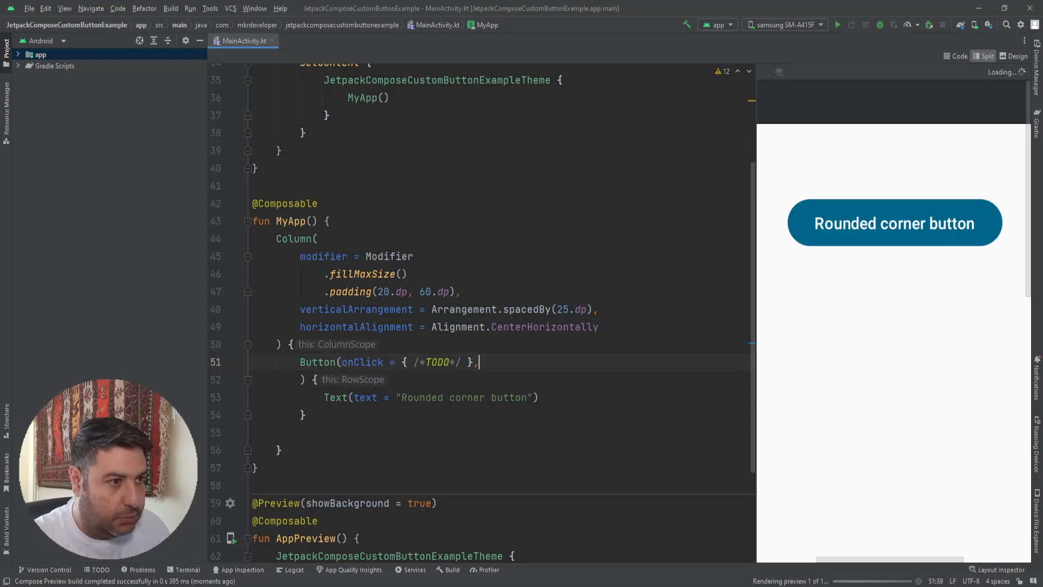
# Add shape = RoundedCornerShape() to the button, leaving its corner sizes empty.
pyautogui.write('s')
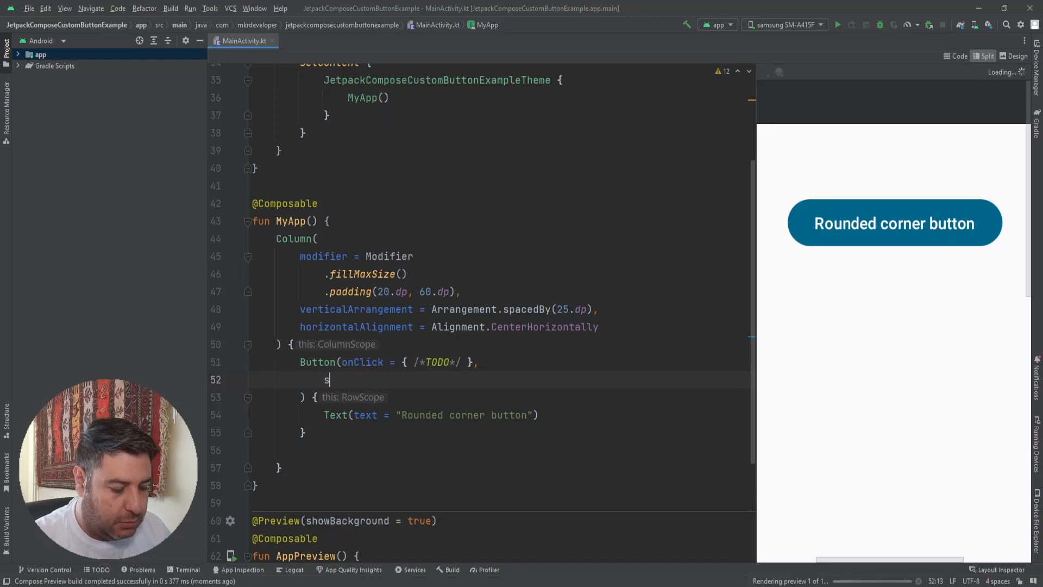
pyautogui.write('hape =')
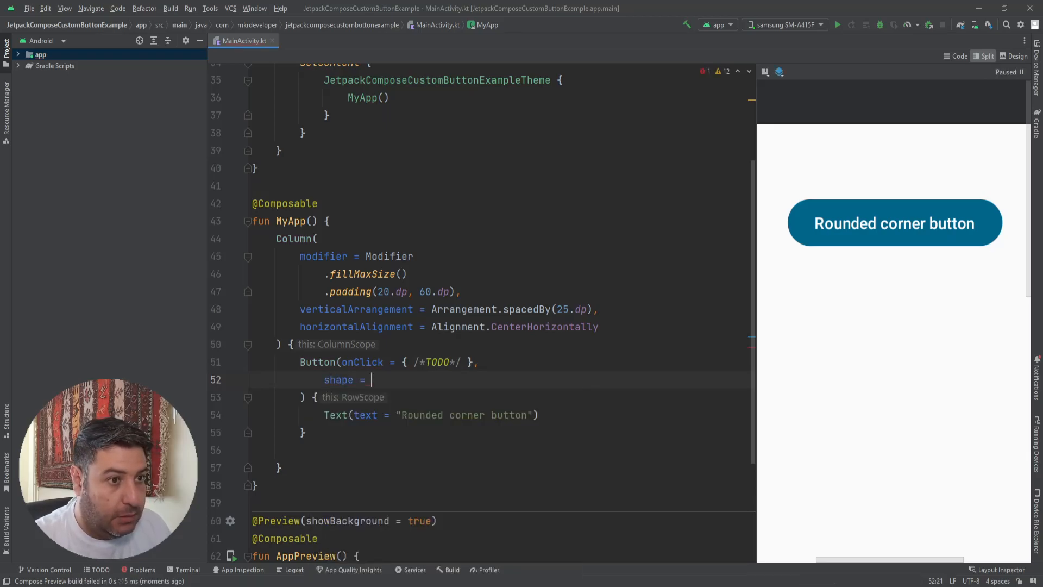
pyautogui.write('R')
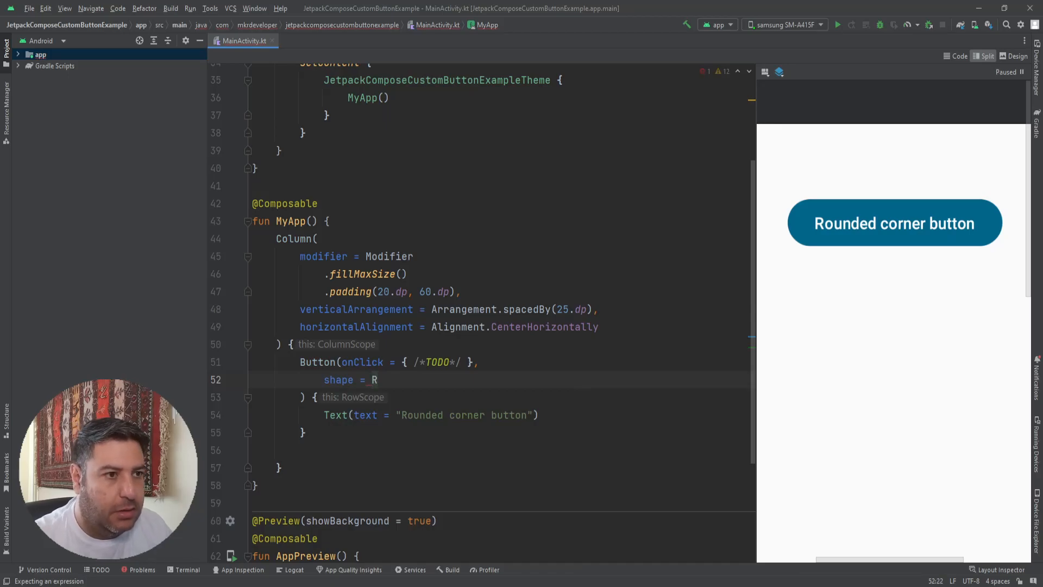
pyautogui.write('R')
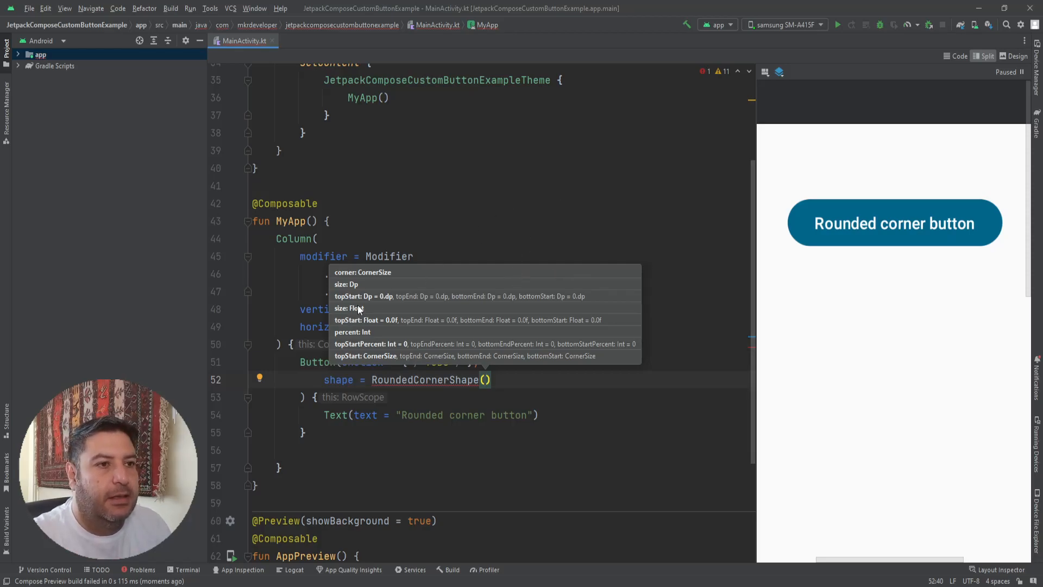
pyautogui.moveTo(458, 299)
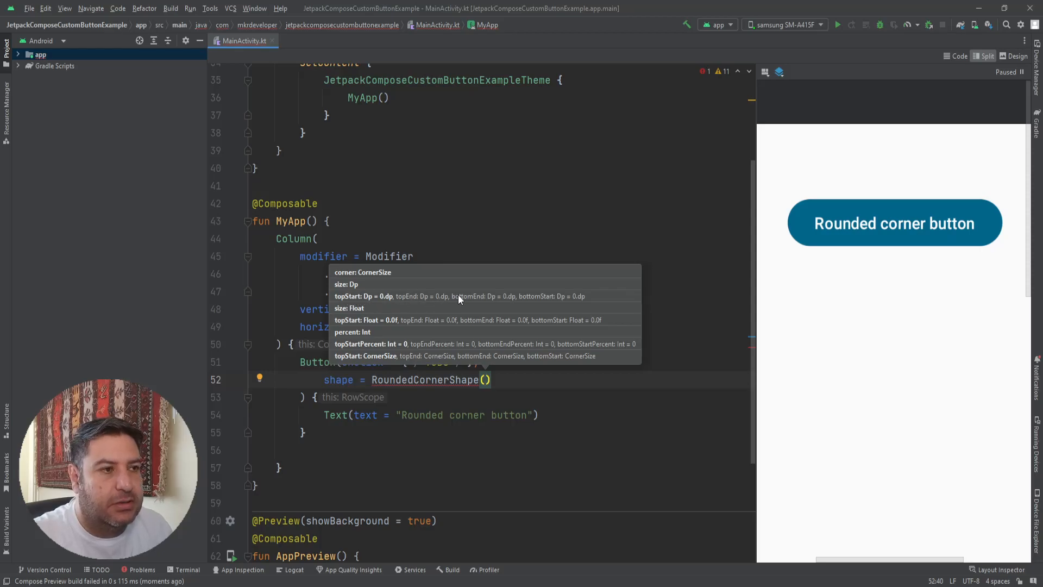
pyautogui.moveTo(369, 304)
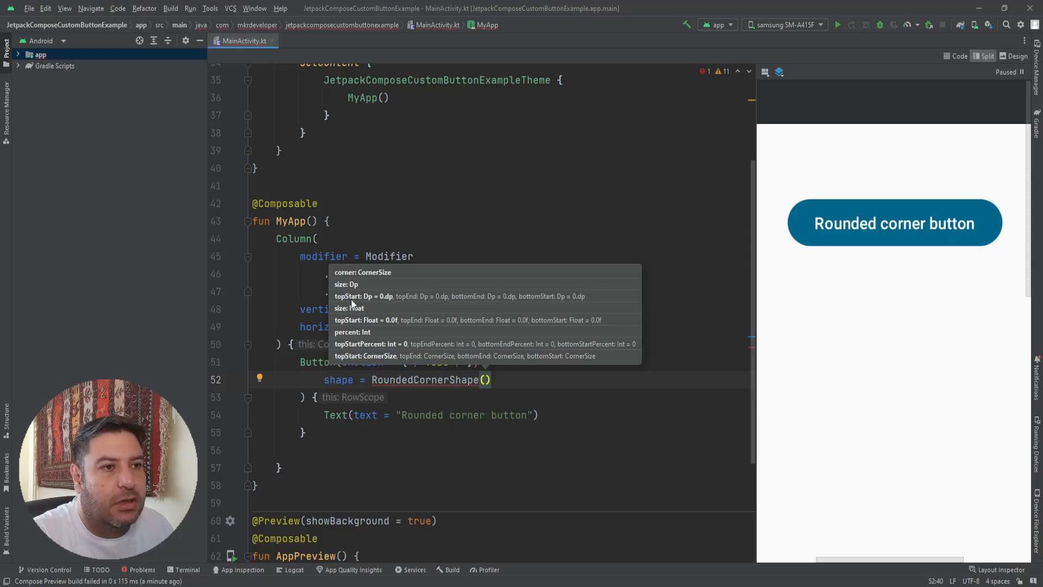
pyautogui.moveTo(538, 307)
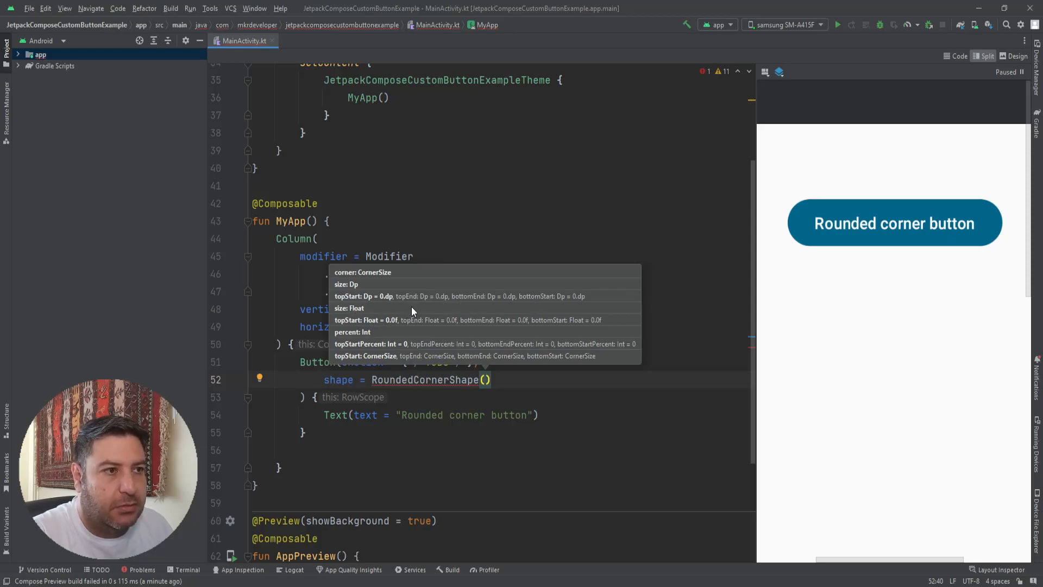
pyautogui.moveTo(527, 306)
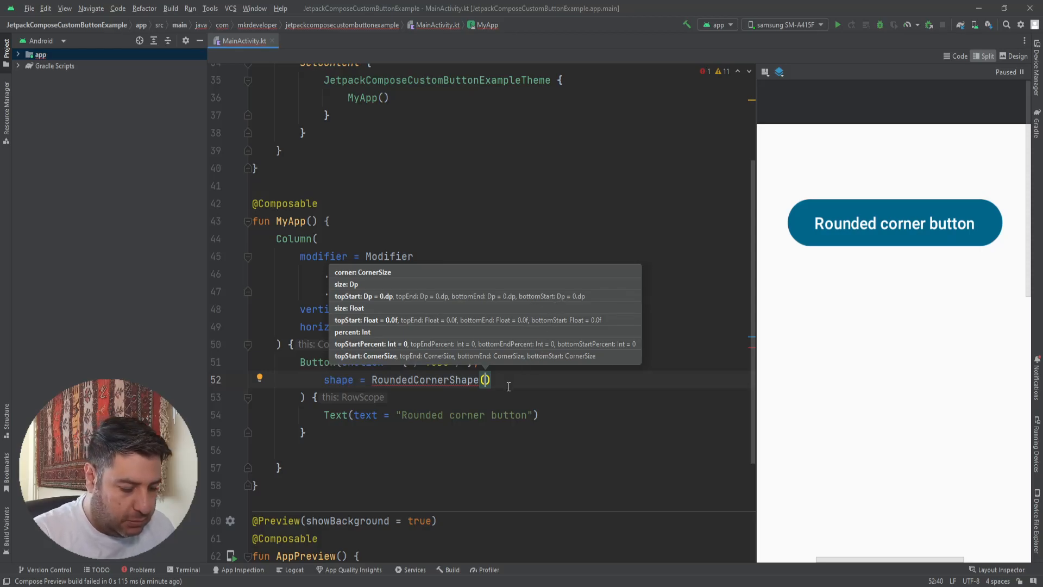
# Fill RoundedCornerShape with topStart = 10.dp and bottomEnd = 20.dp.
pyautogui.write('10')
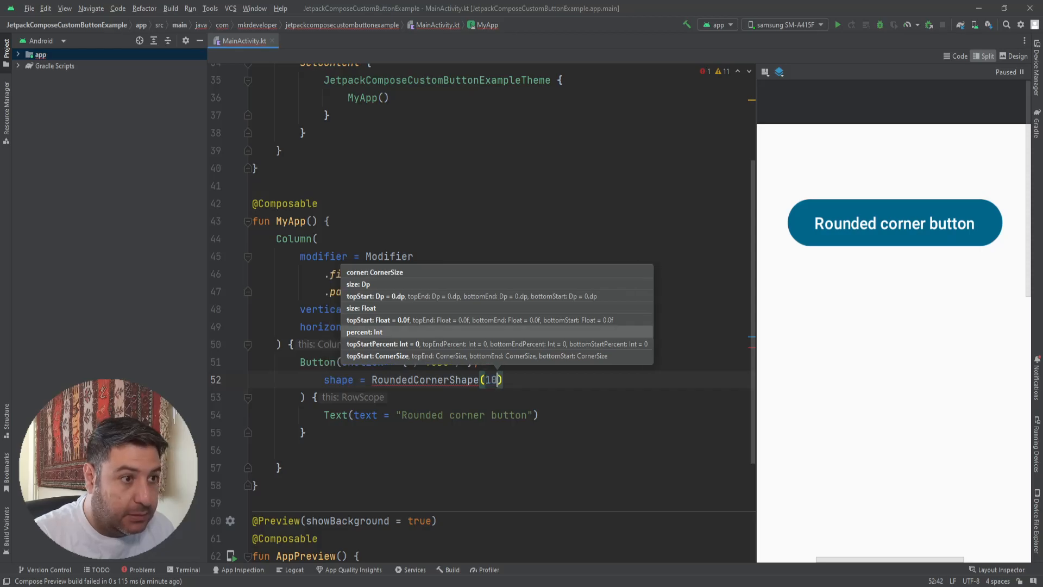
pyautogui.write('.dp')
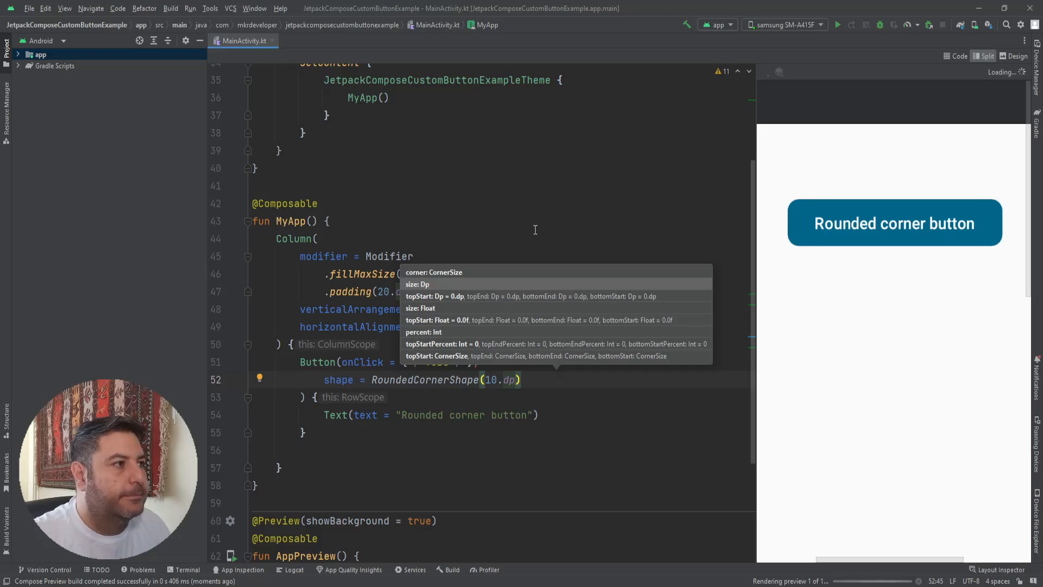
pyautogui.moveTo(816, 211)
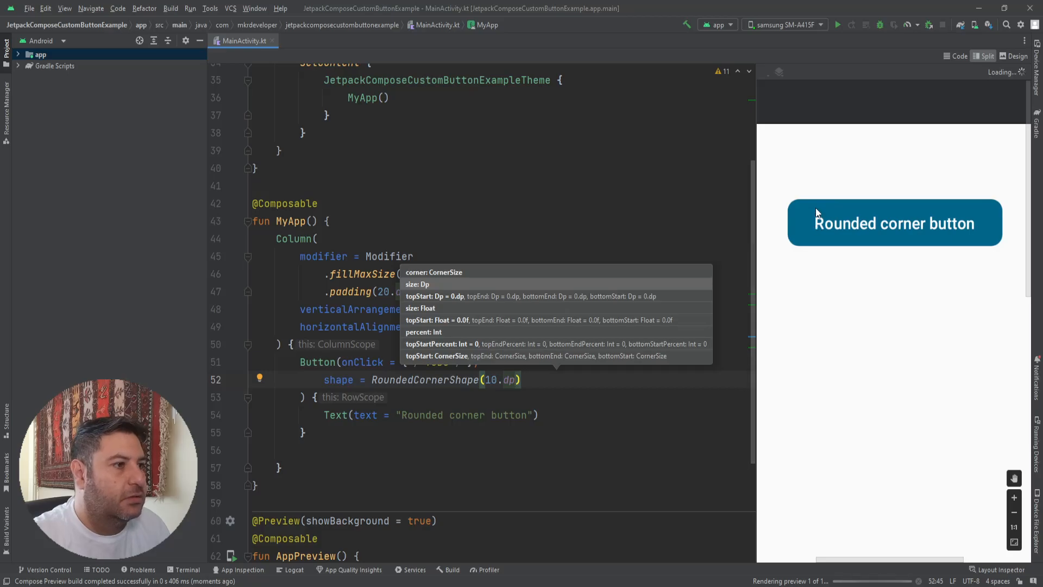
pyautogui.moveTo(528, 390)
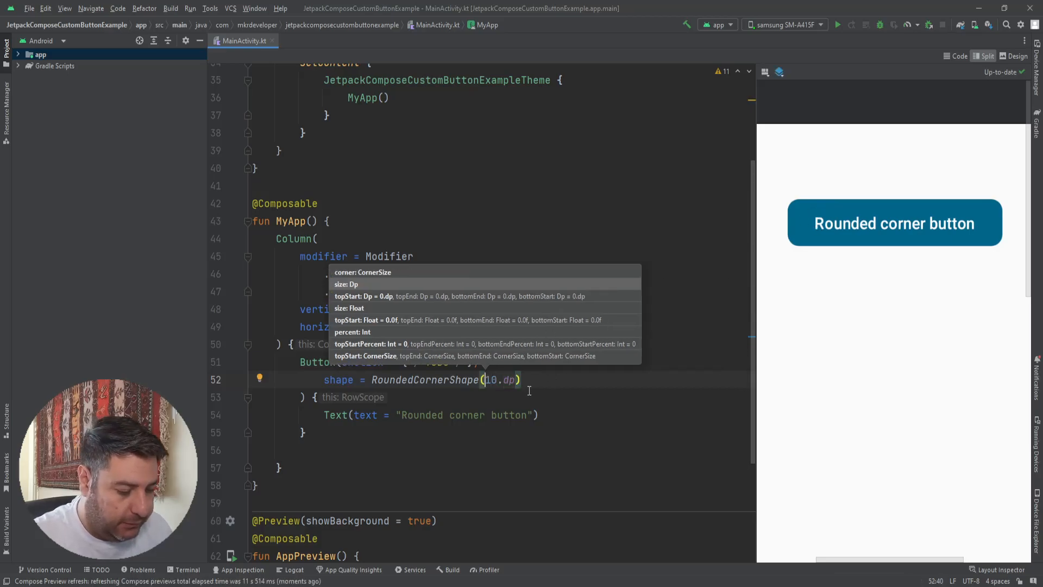
pyautogui.write('topStart =')
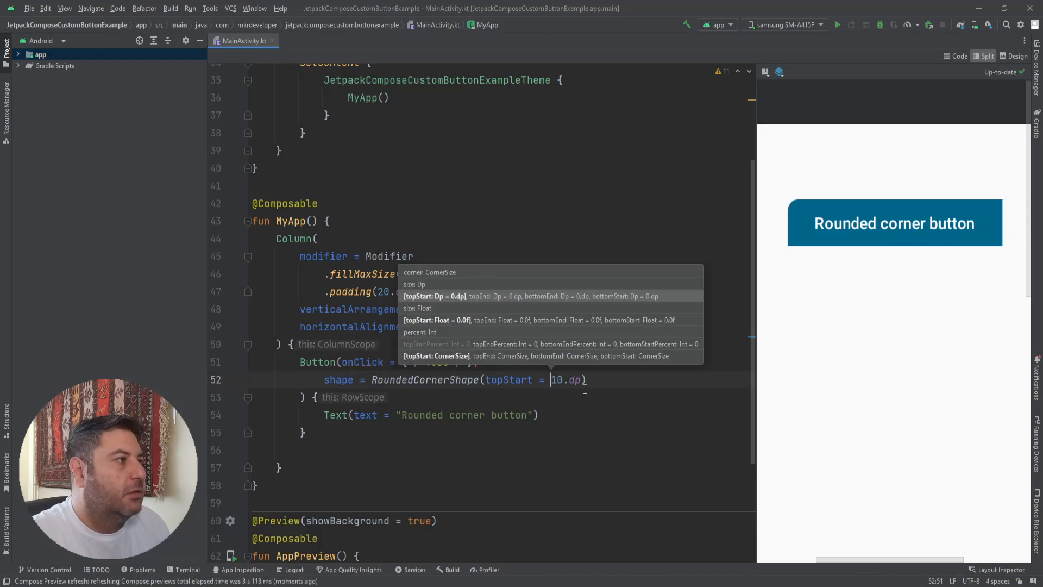
pyautogui.moveTo(640, 225)
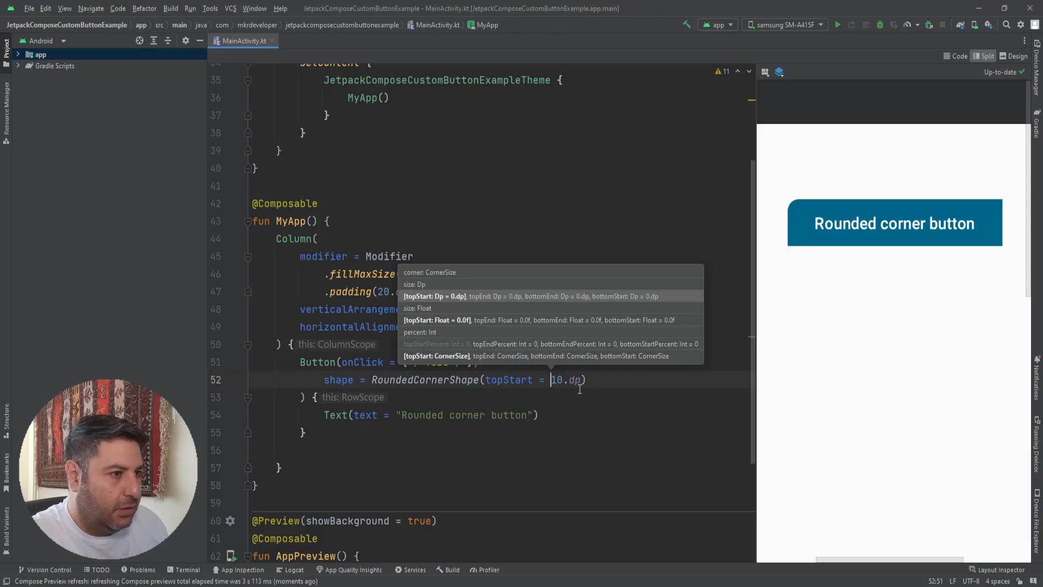
pyautogui.write(',')
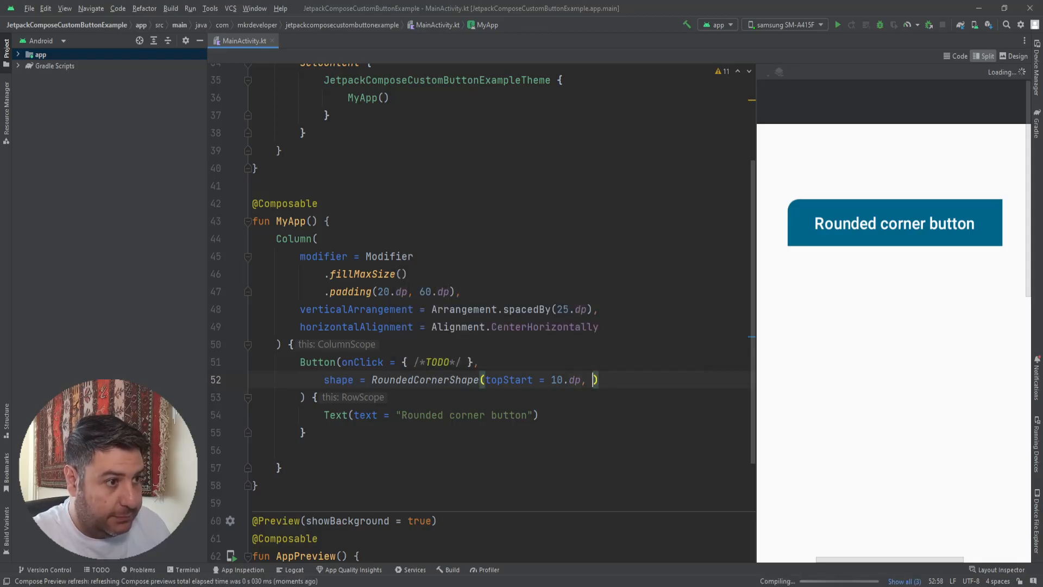
pyautogui.write('bu')
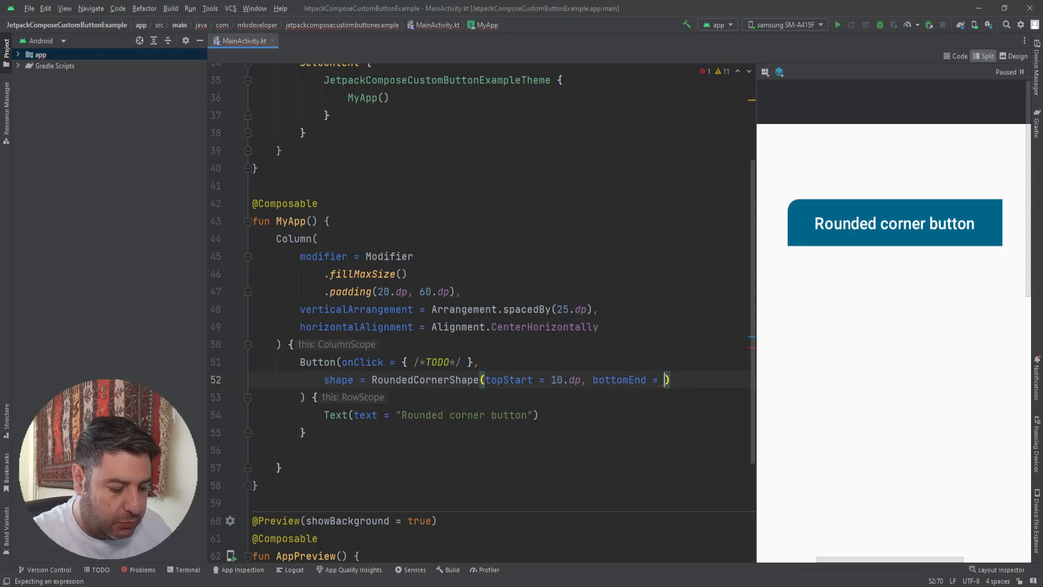
pyautogui.write('20')
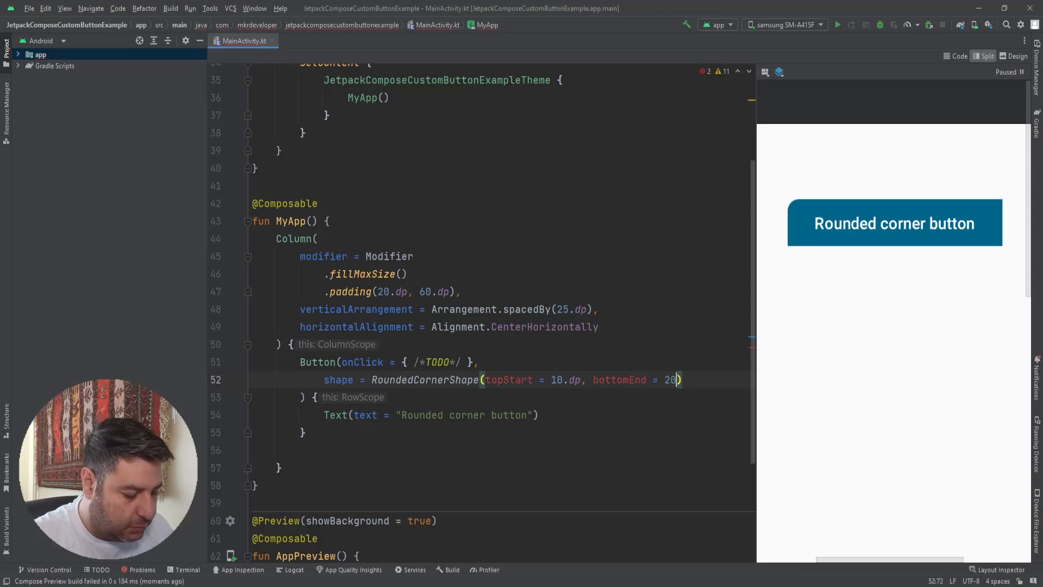
pyautogui.write('.dp')
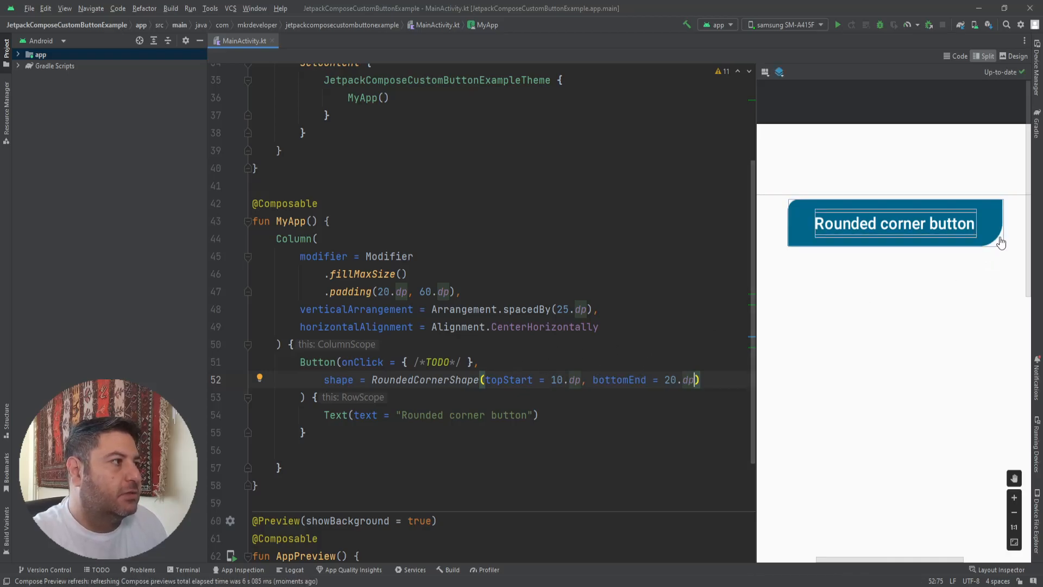
pyautogui.moveTo(812, 219)
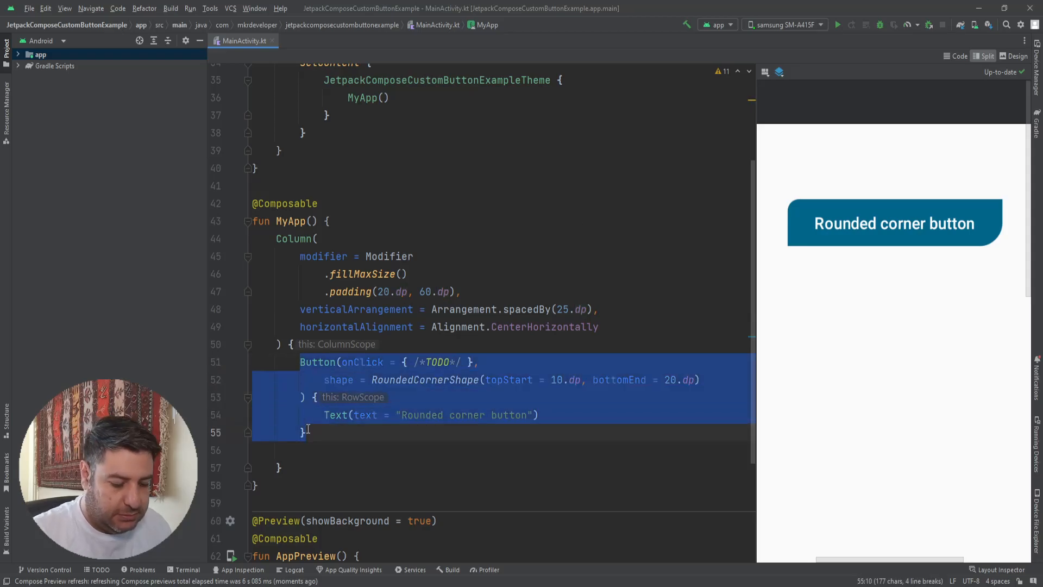
# Paste a copy of the button below, switching it to CutCornerShape labelled "Cut corner button".
pyautogui.click(306, 433)
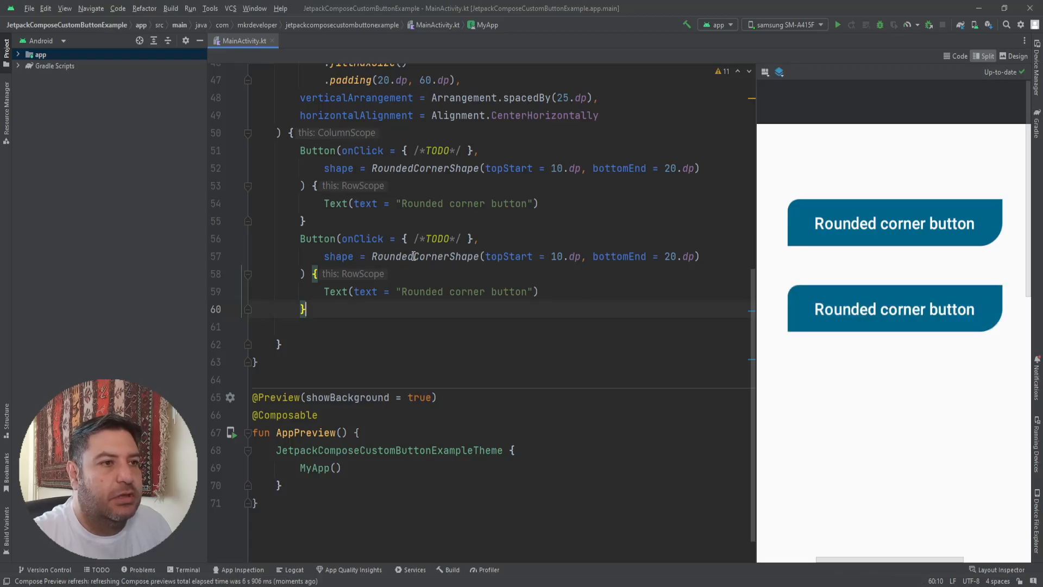
pyautogui.doubleClick(419, 292)
pyautogui.write('Cut')
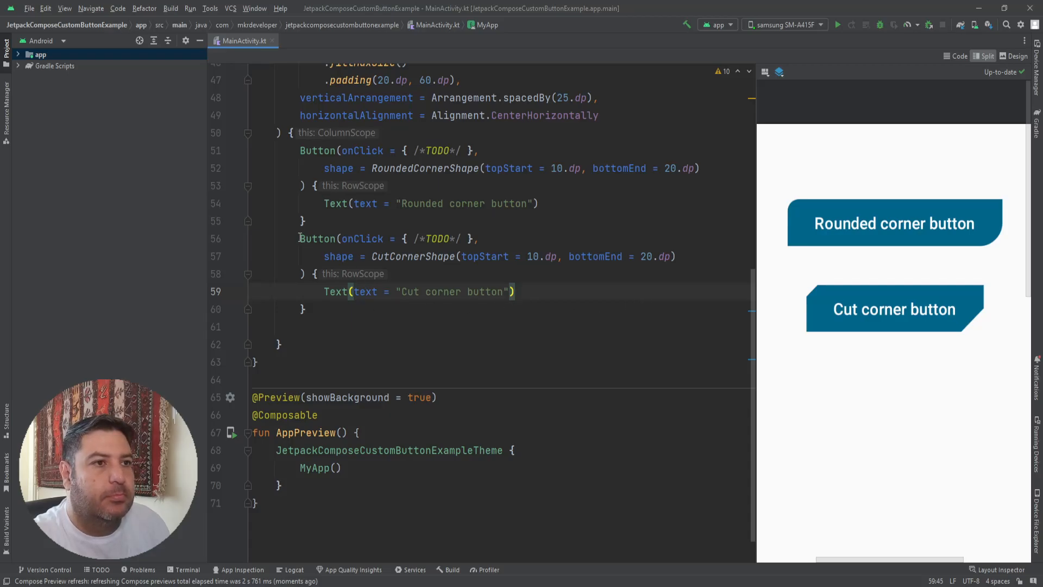
# Replace the CutCornerShape corner arguments with a uniform 8.dp.
pyautogui.doubleClick(645, 256)
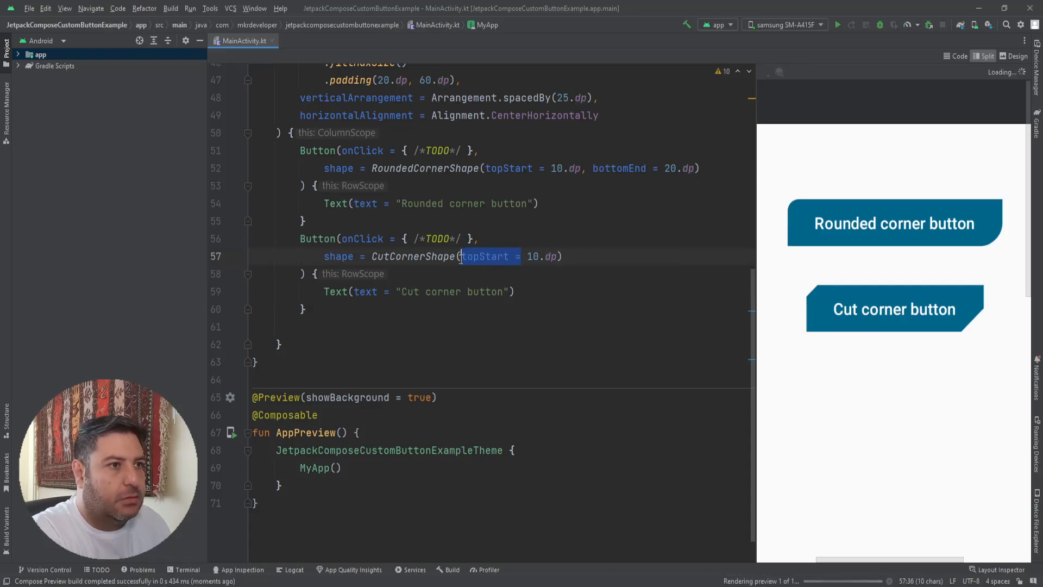
pyautogui.press('Delete')
pyautogui.write('8')
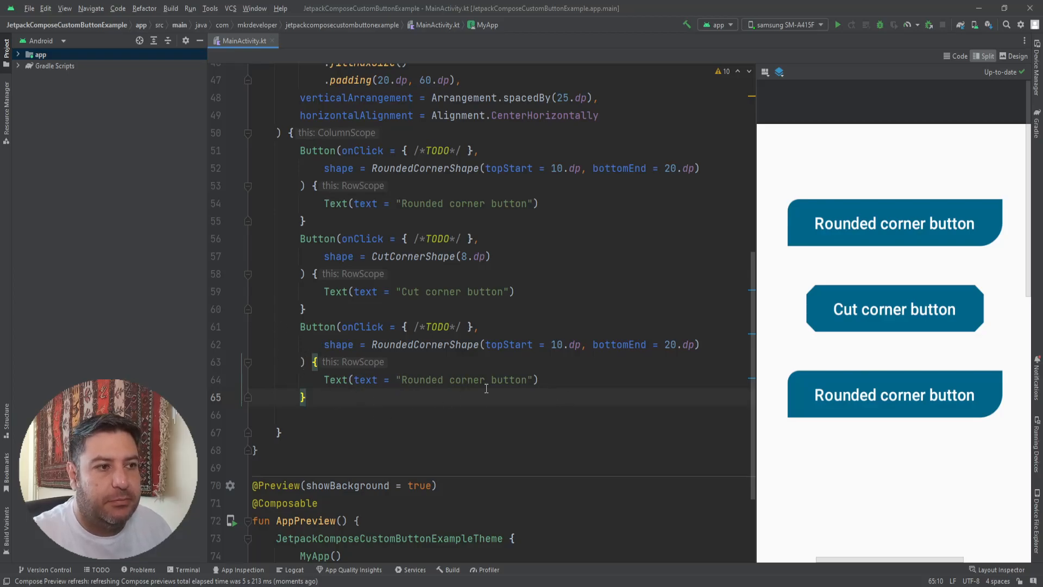
# Relabel the third button "Circle button" and set its shape to CircleShape.
pyautogui.doubleClick(439, 379)
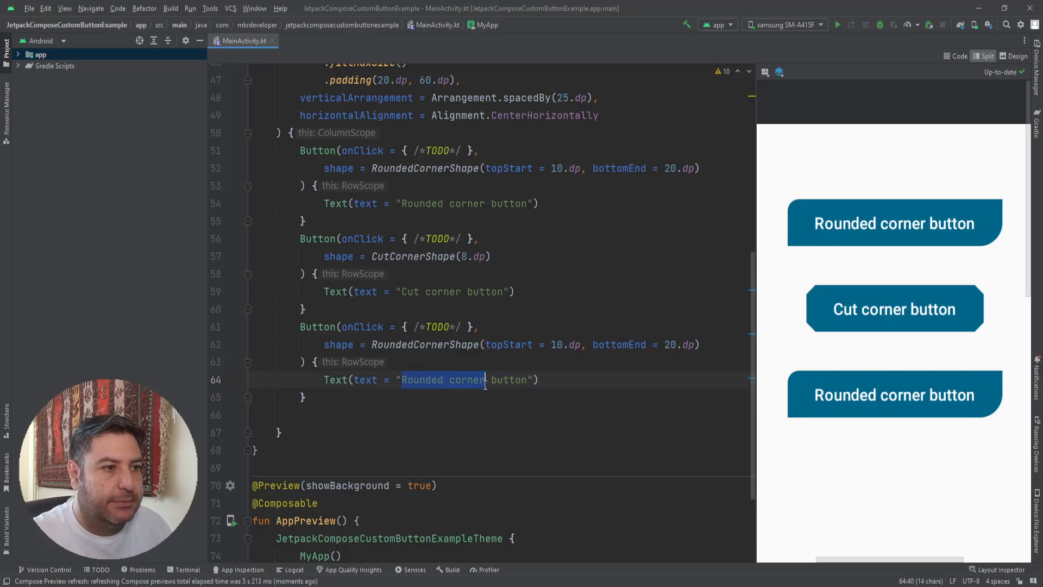
pyautogui.write('Circl')
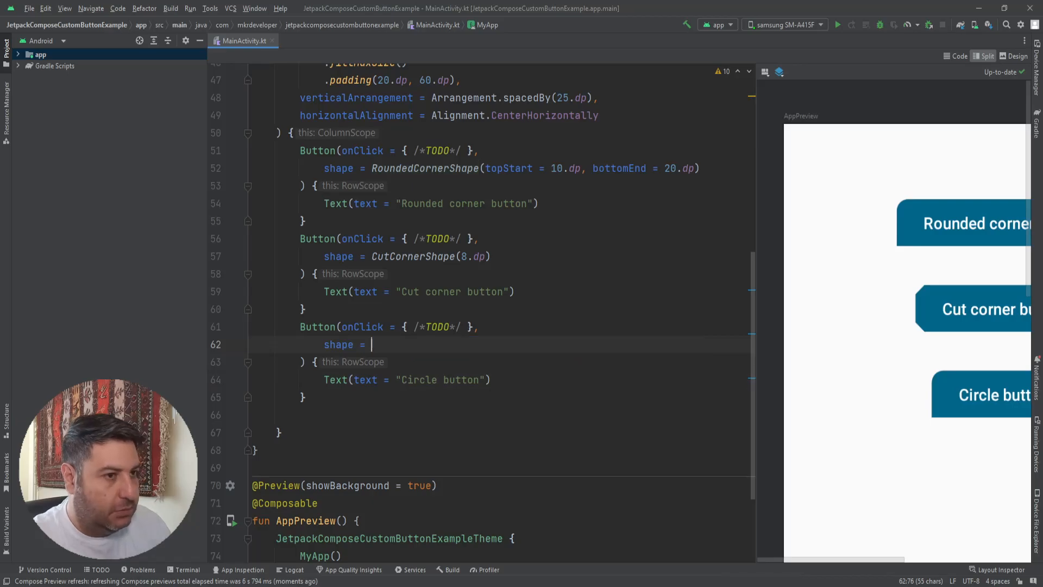
pyautogui.write('CircleShape')
pyautogui.write(',')
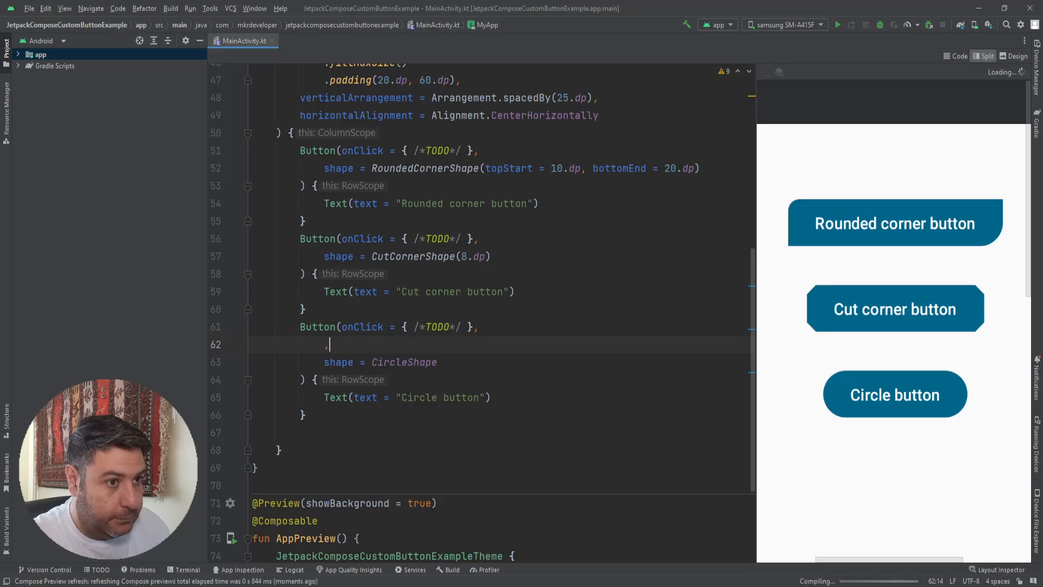
# Add modifier = Modifier.size(100.dp) to the Circle button.
pyautogui.write('mod')
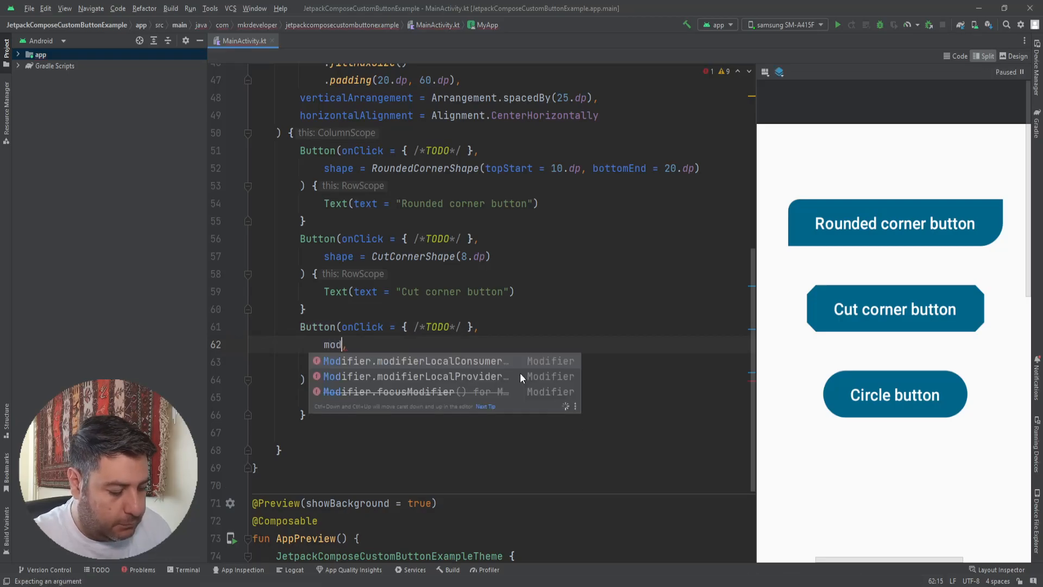
pyautogui.write('ifier =')
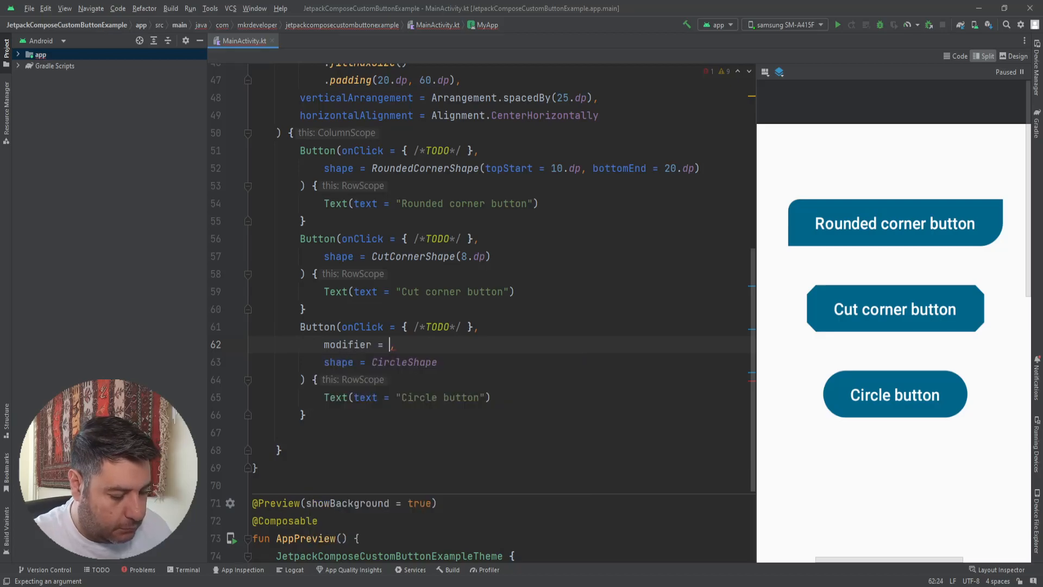
pyautogui.write('Modifier')
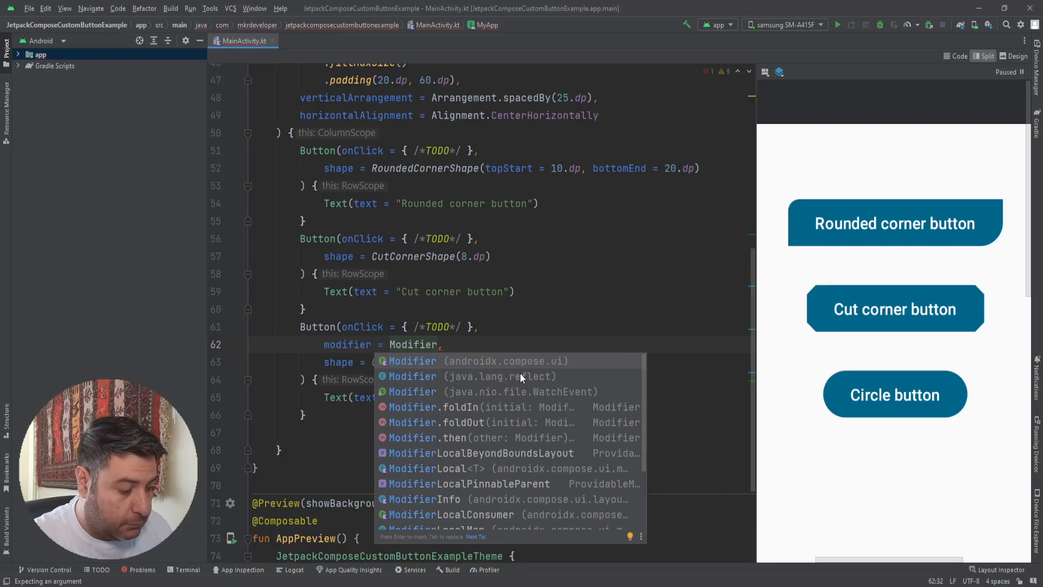
pyautogui.write('.size(')
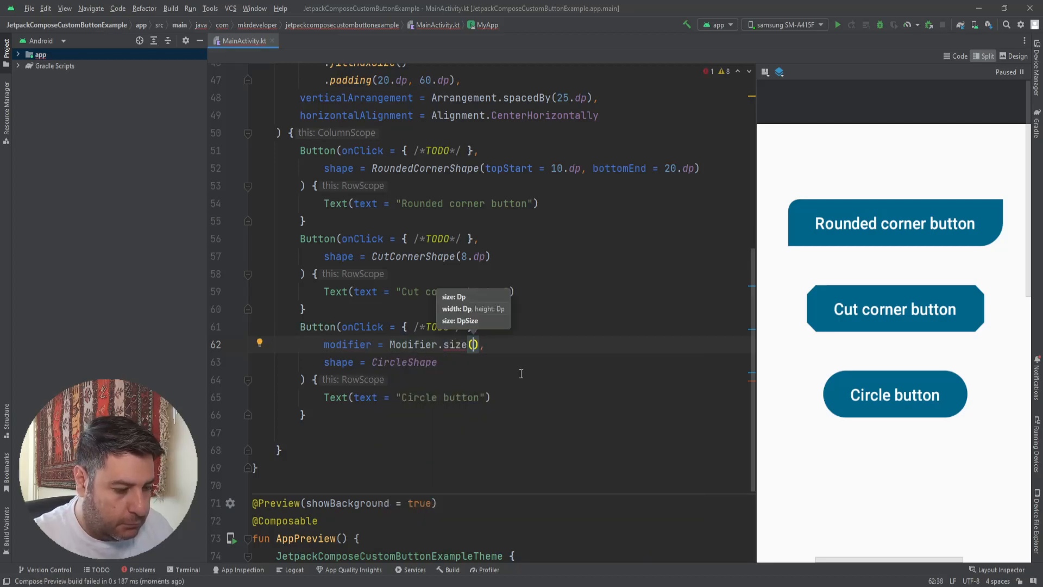
pyautogui.write('1')
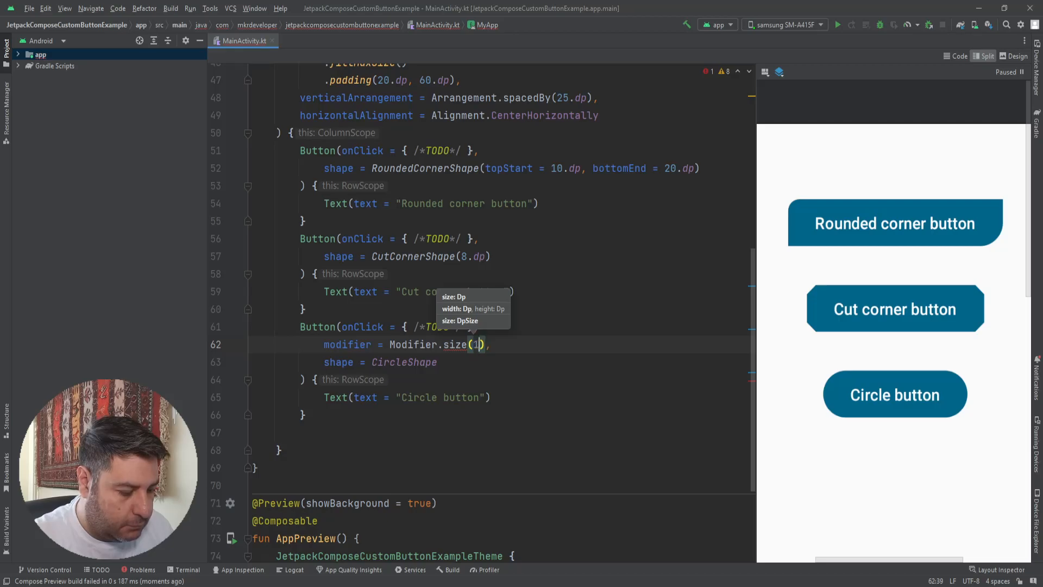
pyautogui.write('00.')
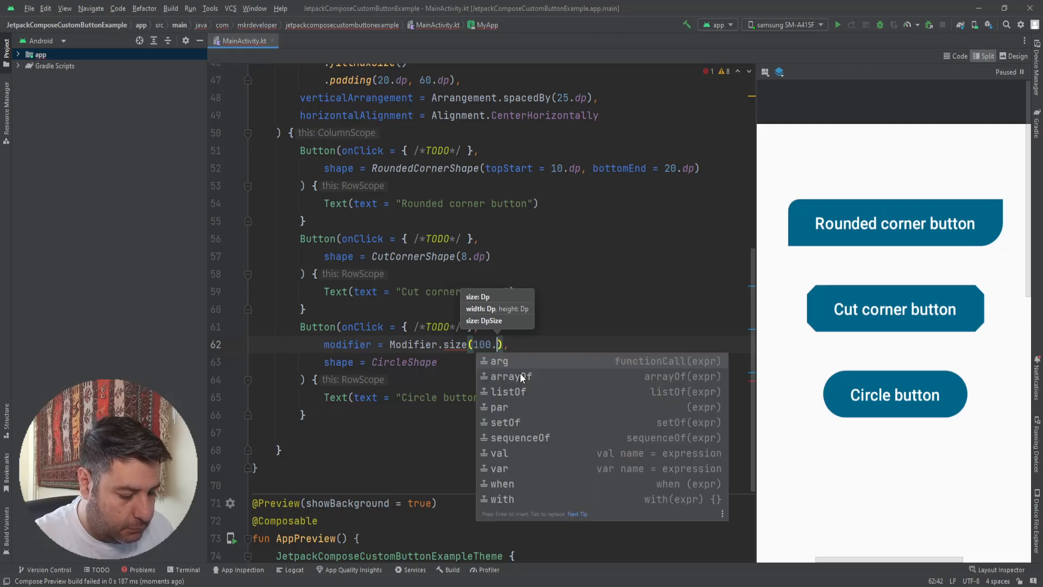
pyautogui.write('dp')
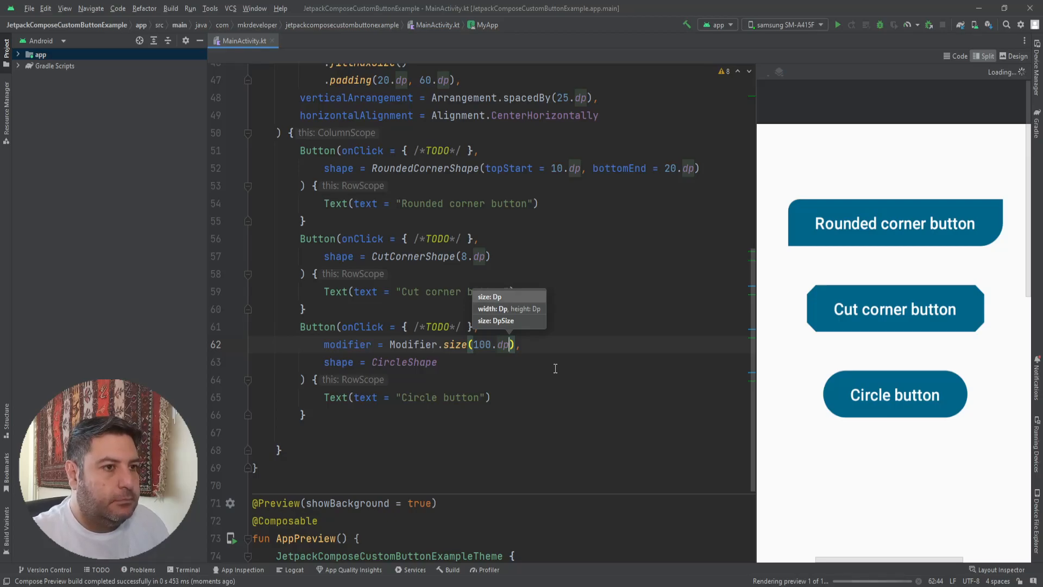
pyautogui.scroll(-3)
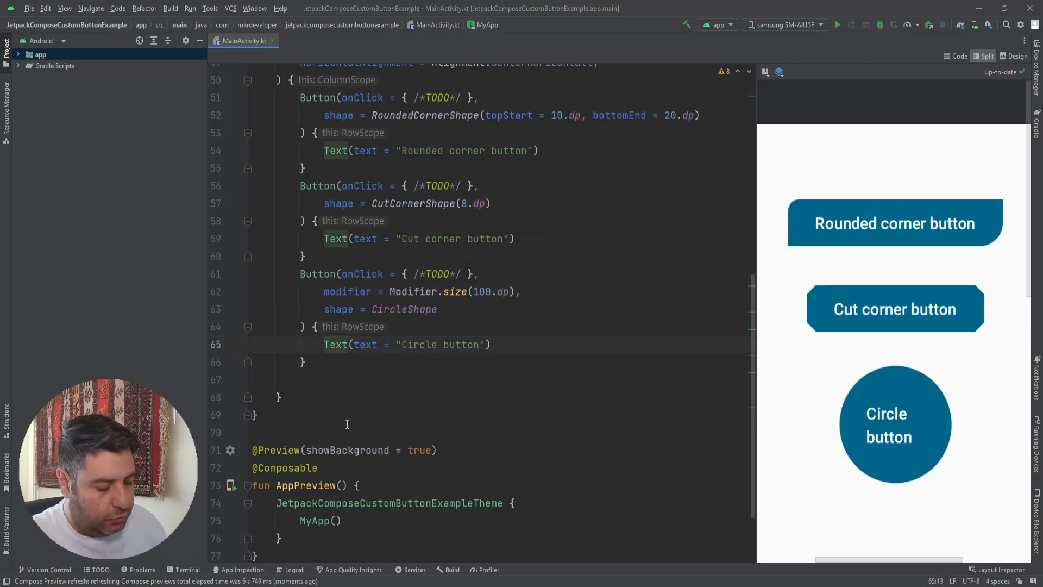
# Comment out the circle button's Text and add Icon(Icons.Filled.Add, contentDescription = null).
pyautogui.click(324, 344)
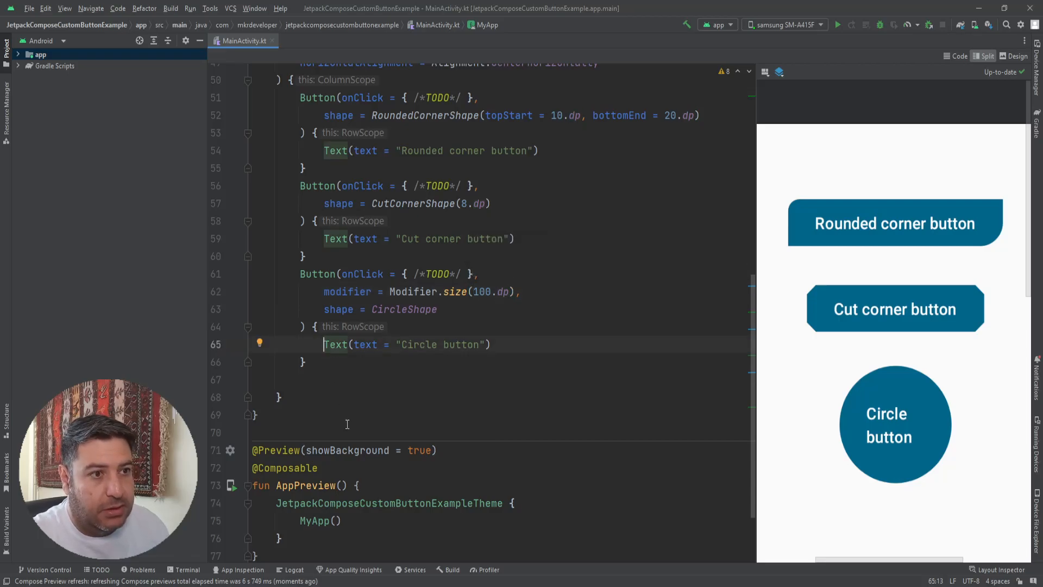
pyautogui.write('//')
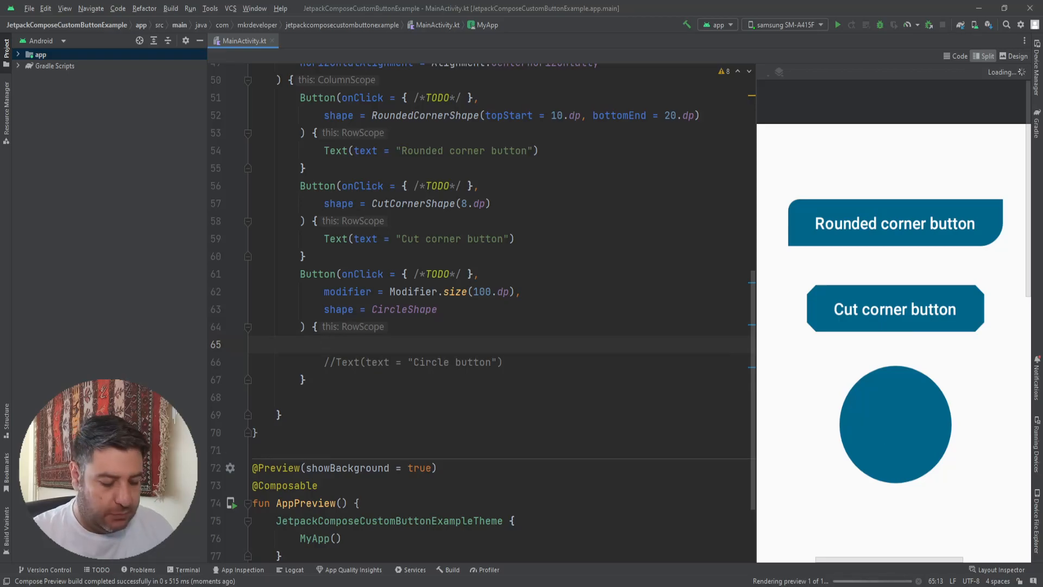
pyautogui.write('Ic')
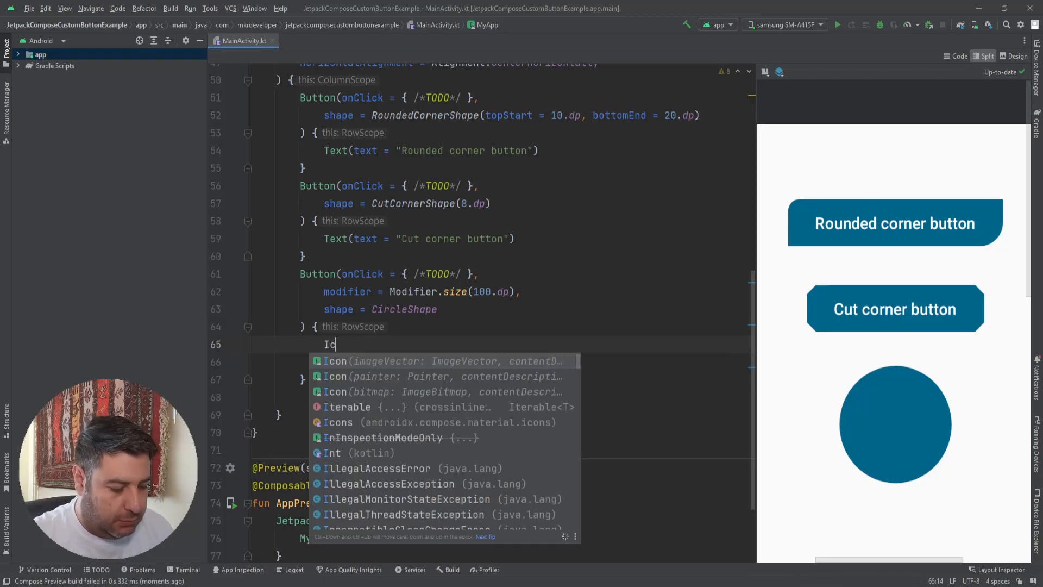
pyautogui.press('Enter')
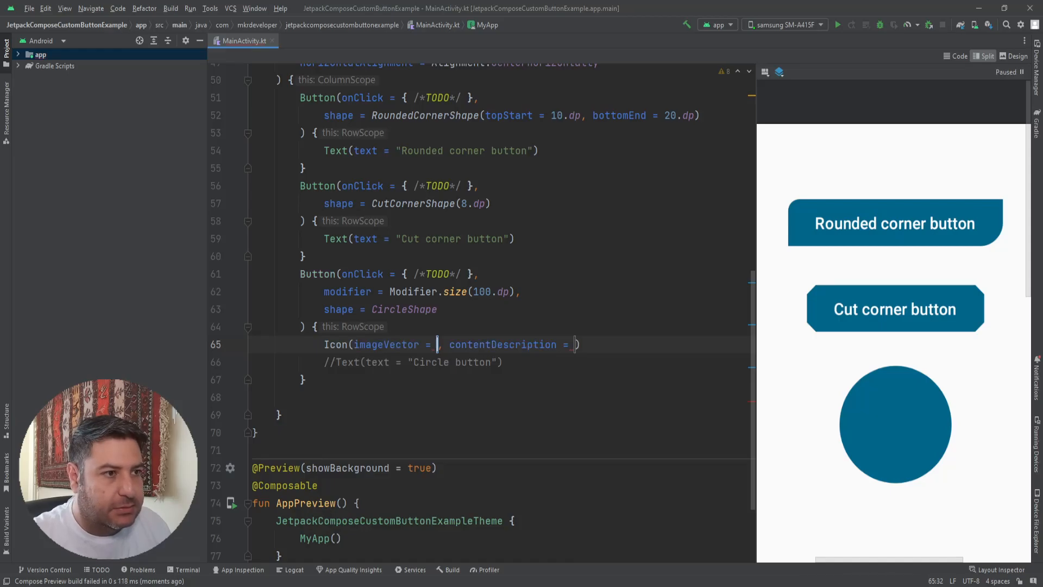
pyautogui.write('Icond')
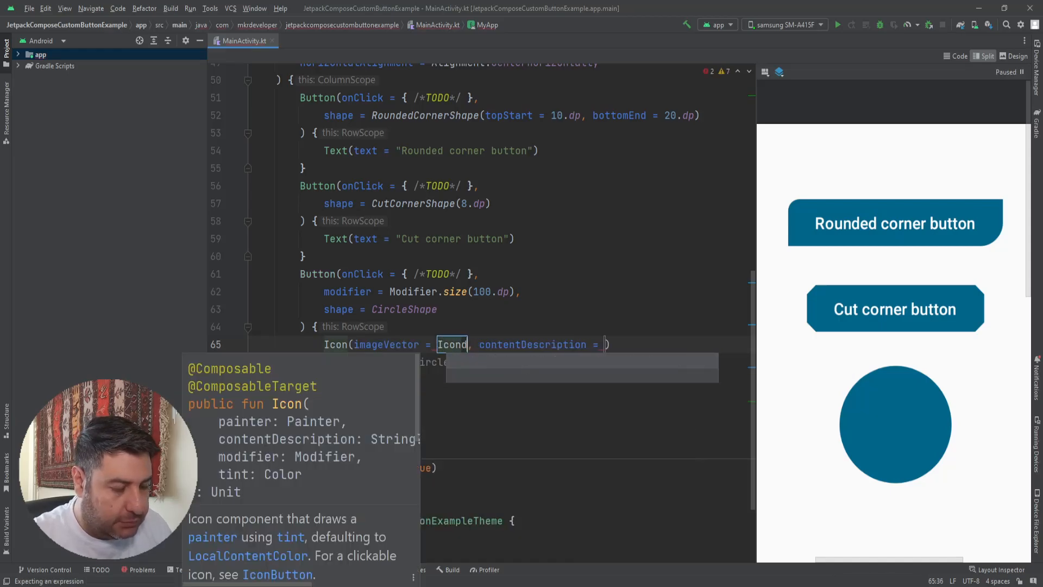
pyautogui.write('s.Fille')
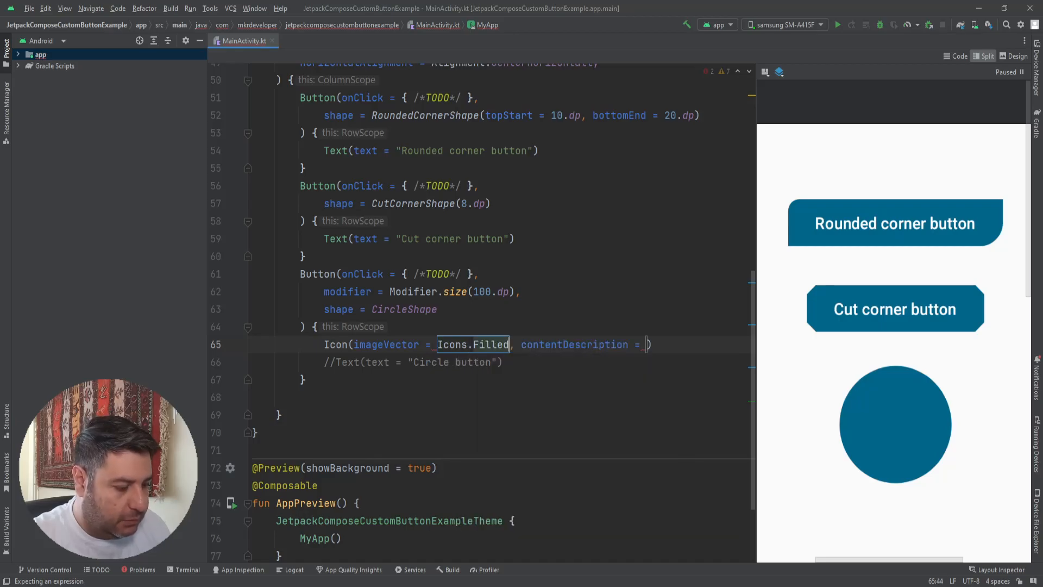
pyautogui.write('.a')
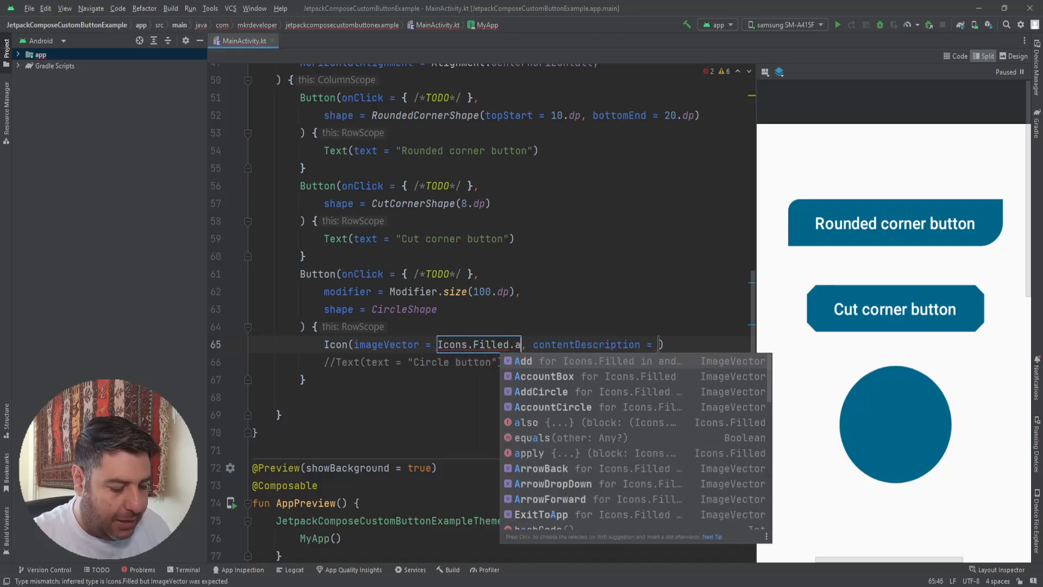
pyautogui.click(524, 361)
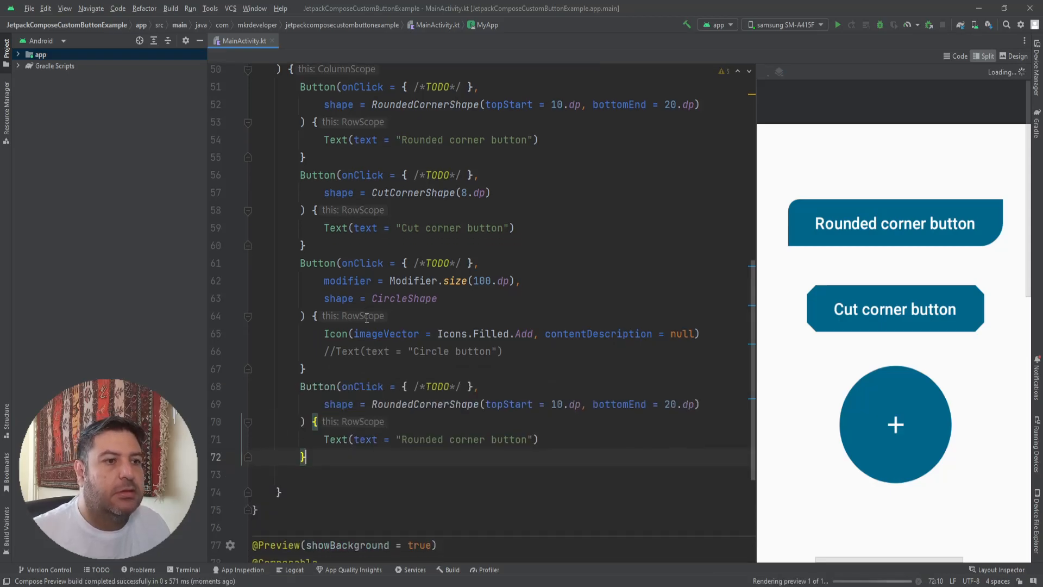
# Change the fourth button's shape to a uniform RoundedCornerShape(10.dp).
pyautogui.scroll(-3)
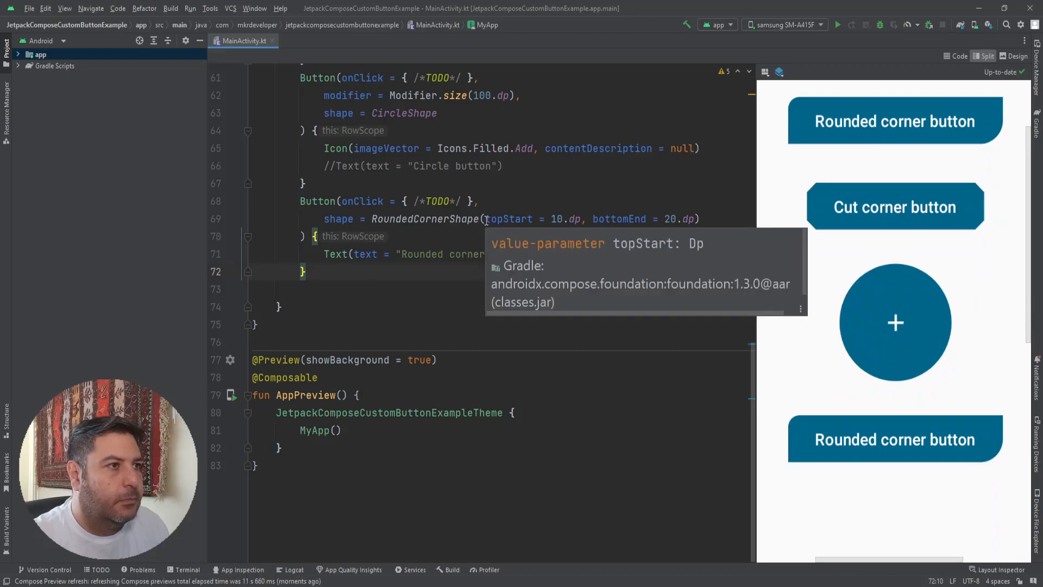
pyautogui.doubleClick(509, 219)
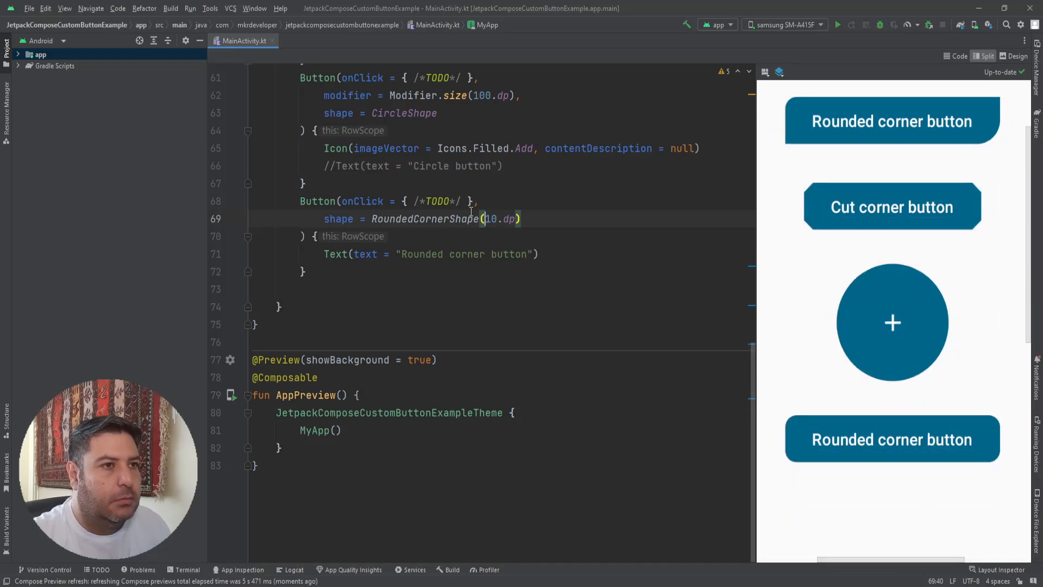
pyautogui.click(524, 218)
pyautogui.write(',')
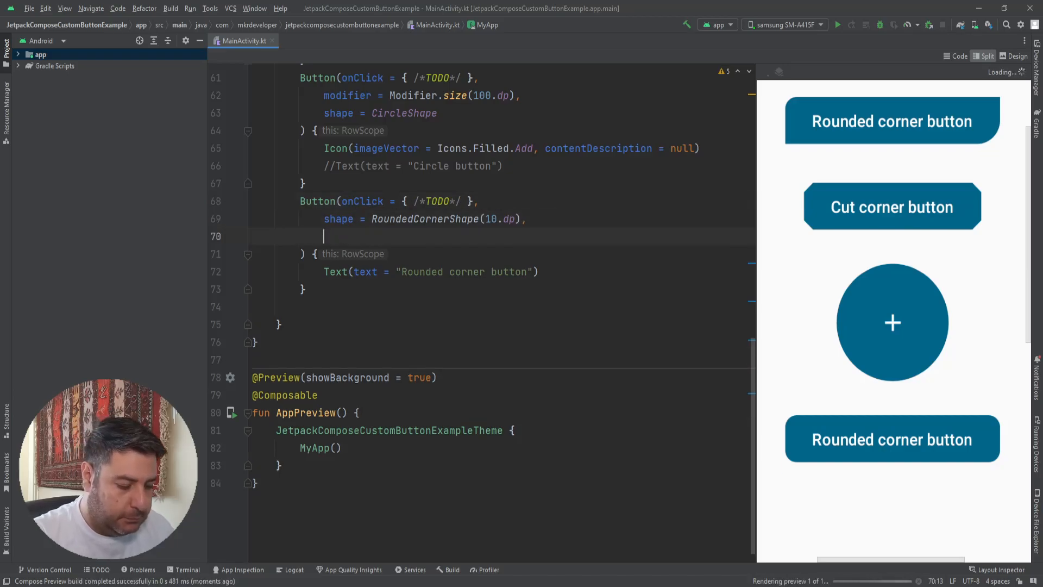
# Add an elevation argument using ButtonDefaults.buttonElevation to the fourth button.
pyautogui.write('elevation =')
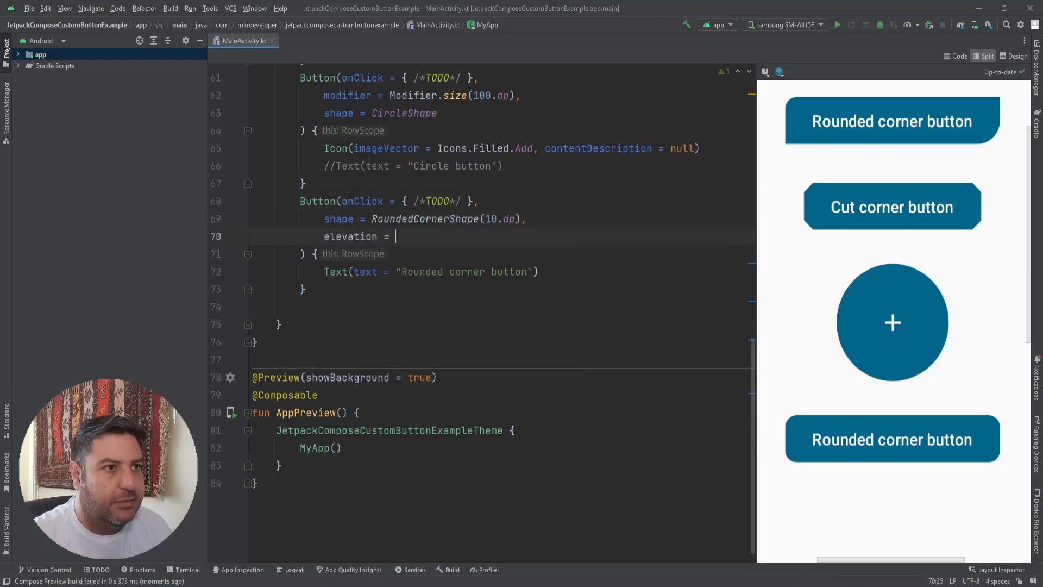
pyautogui.write('B')
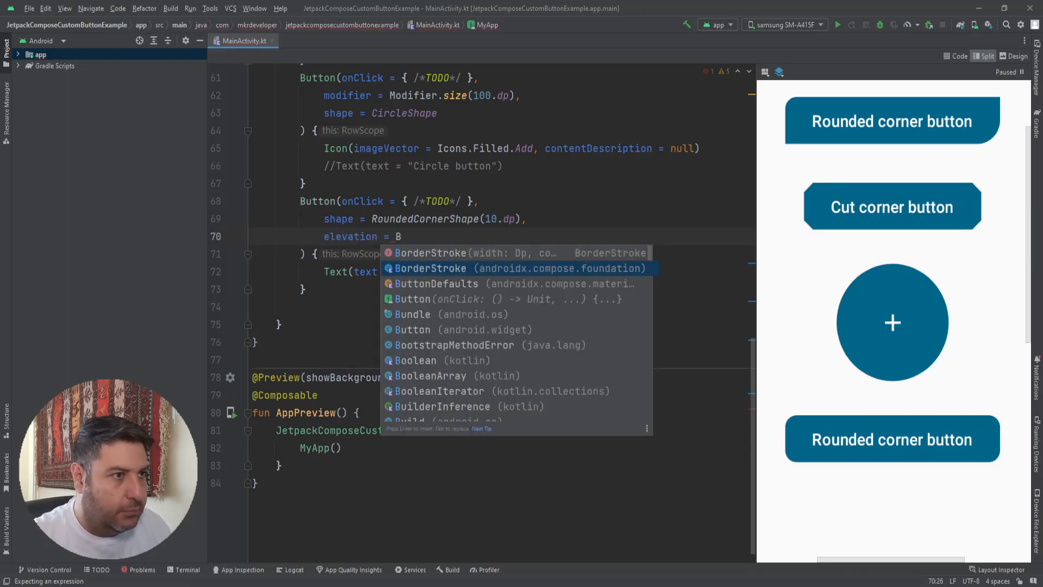
pyautogui.click(437, 283)
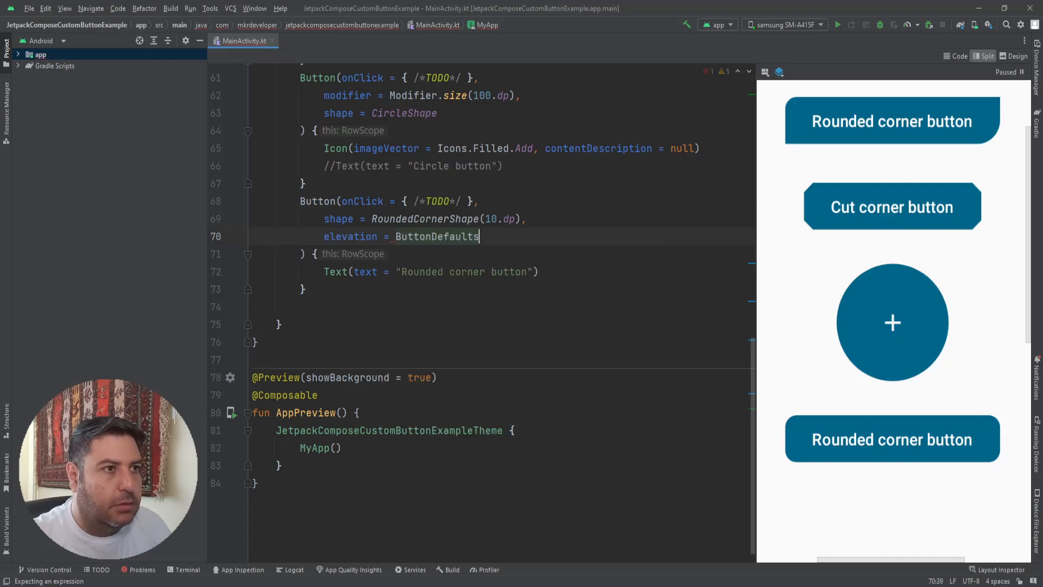
pyautogui.write('9')
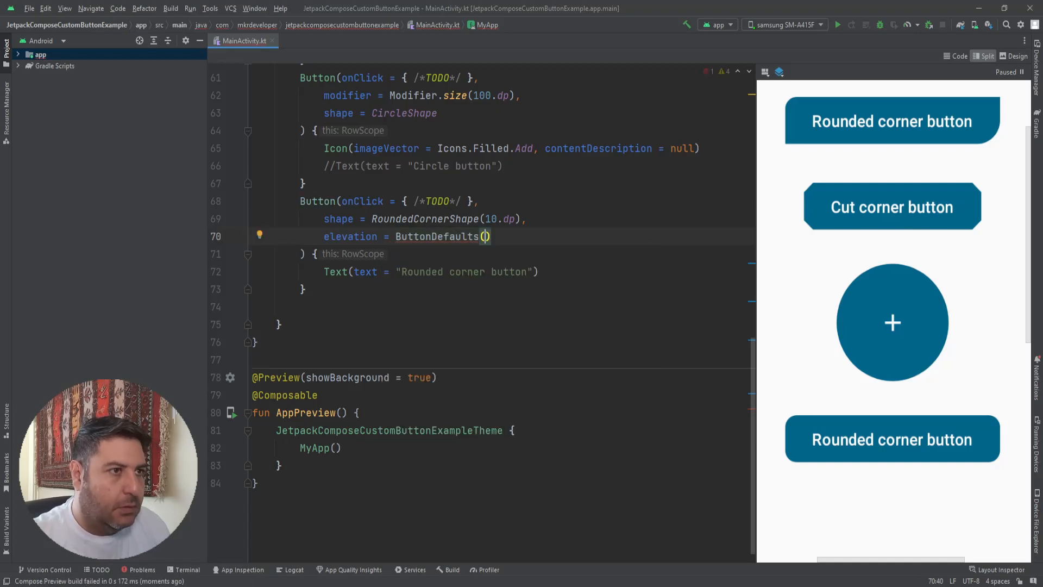
pyautogui.write('{')
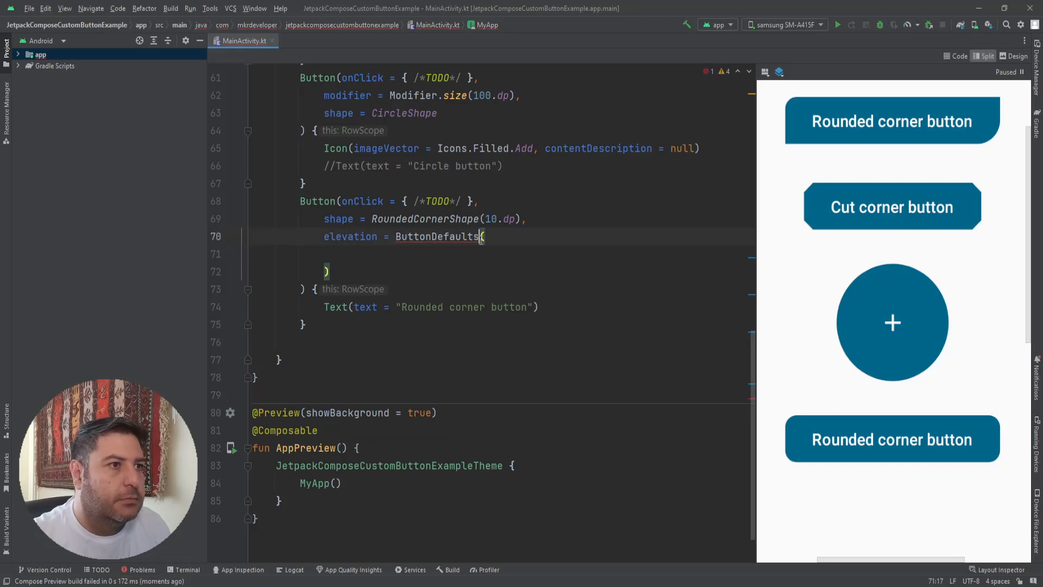
pyautogui.write('(')
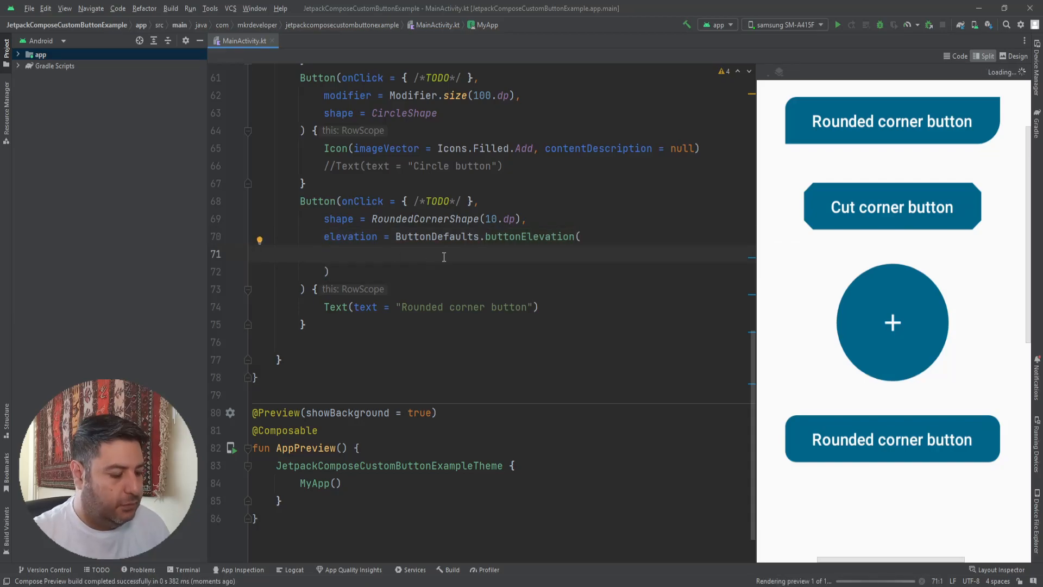
# Set defaultElevation to 10.dp and pressedElevation to 6.dp, then begin a colors argument.
pyautogui.write('ele')
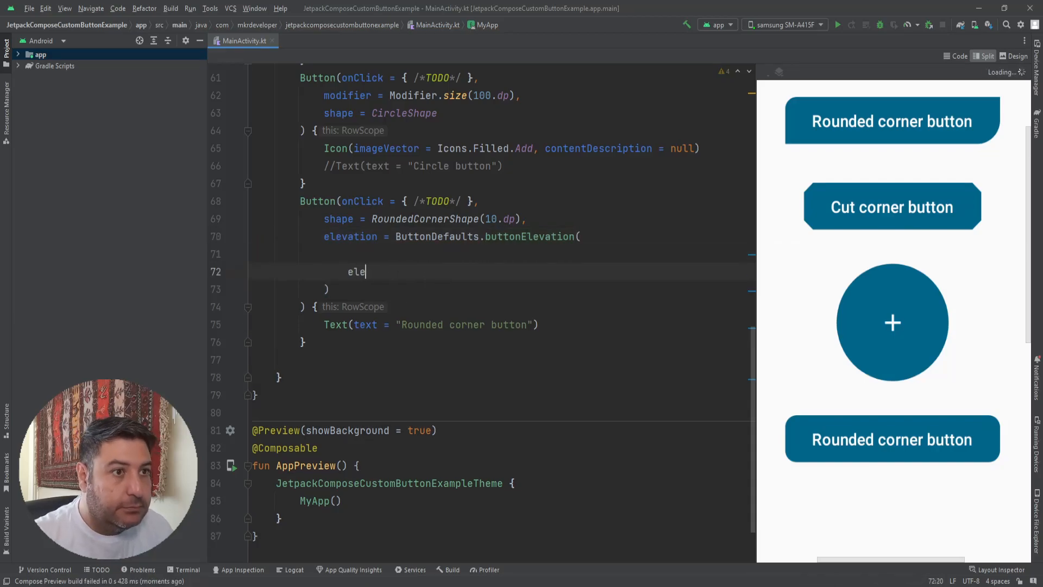
pyautogui.write('ele')
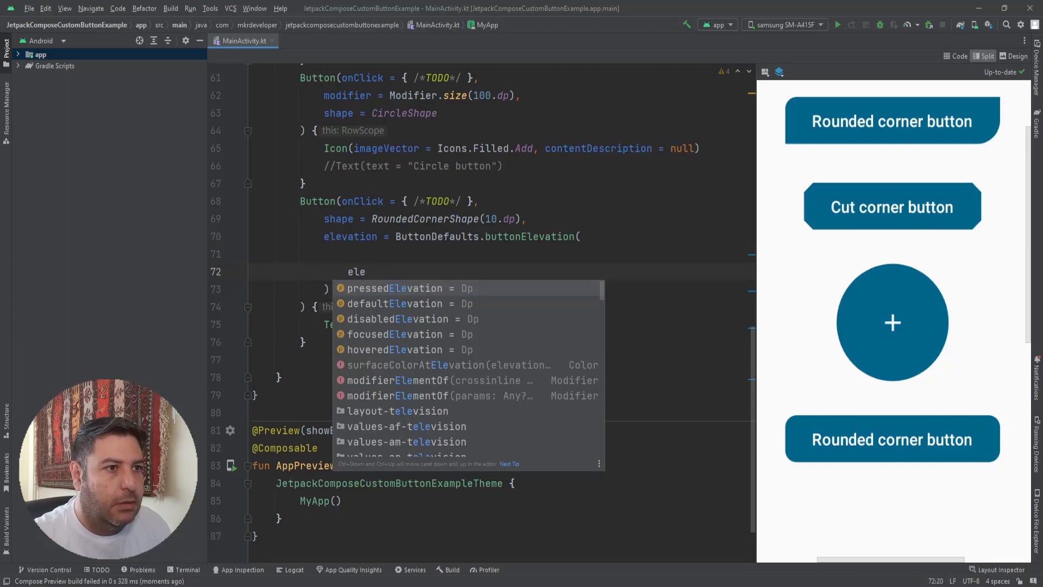
pyautogui.press('Down')
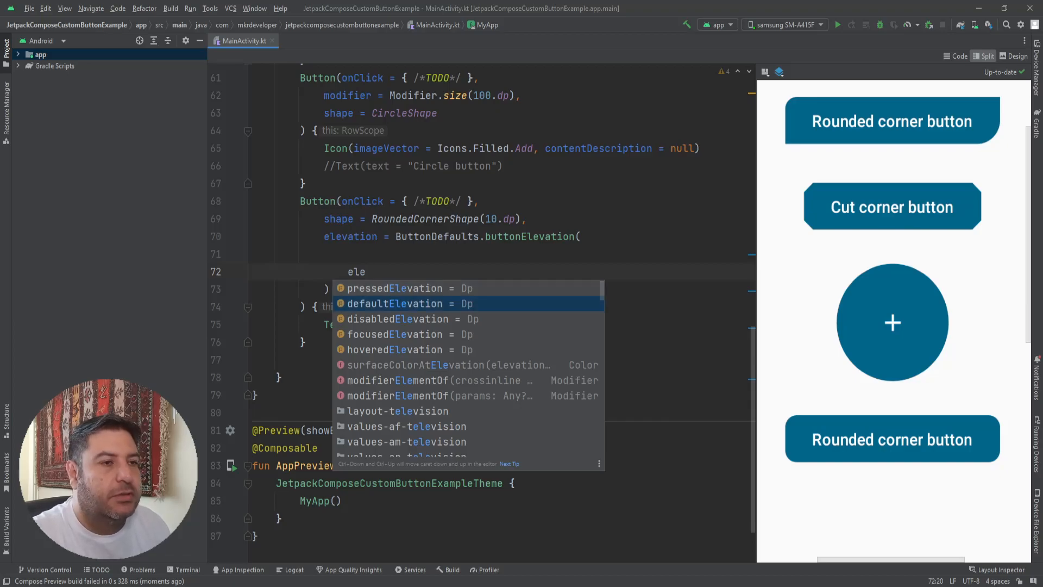
pyautogui.moveTo(376, 314)
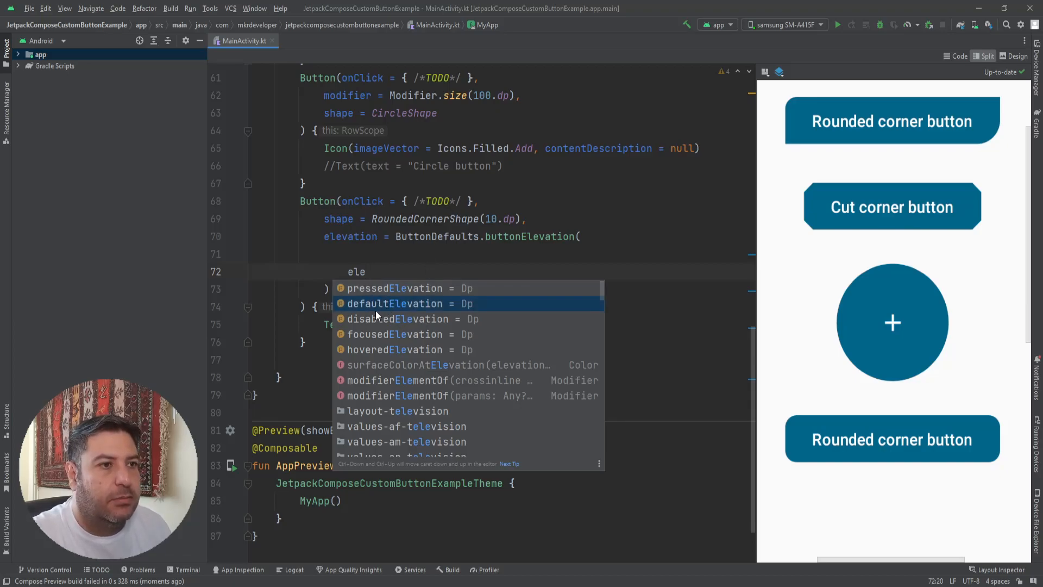
pyautogui.click(395, 303)
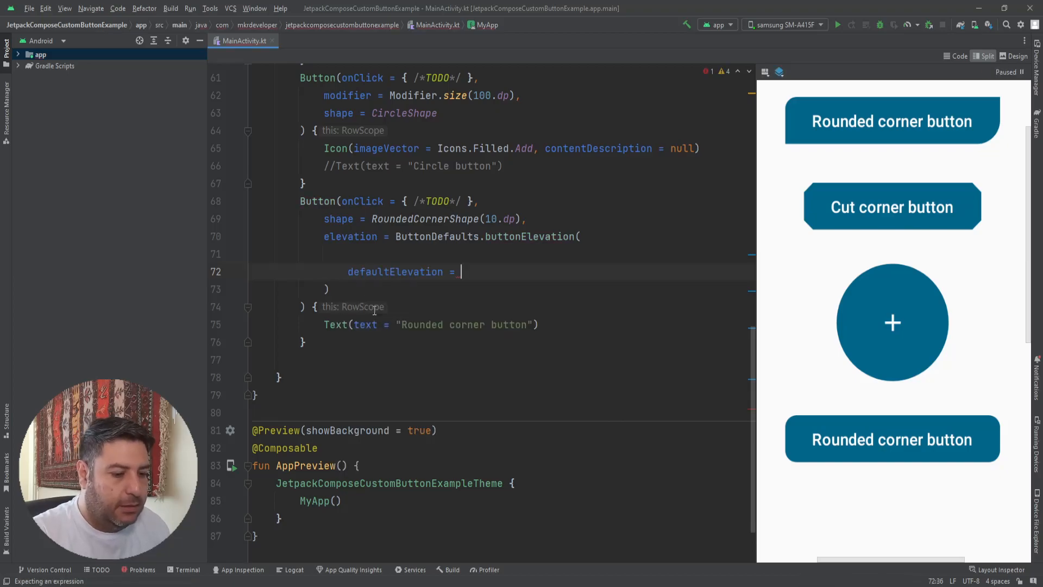
pyautogui.write('10')
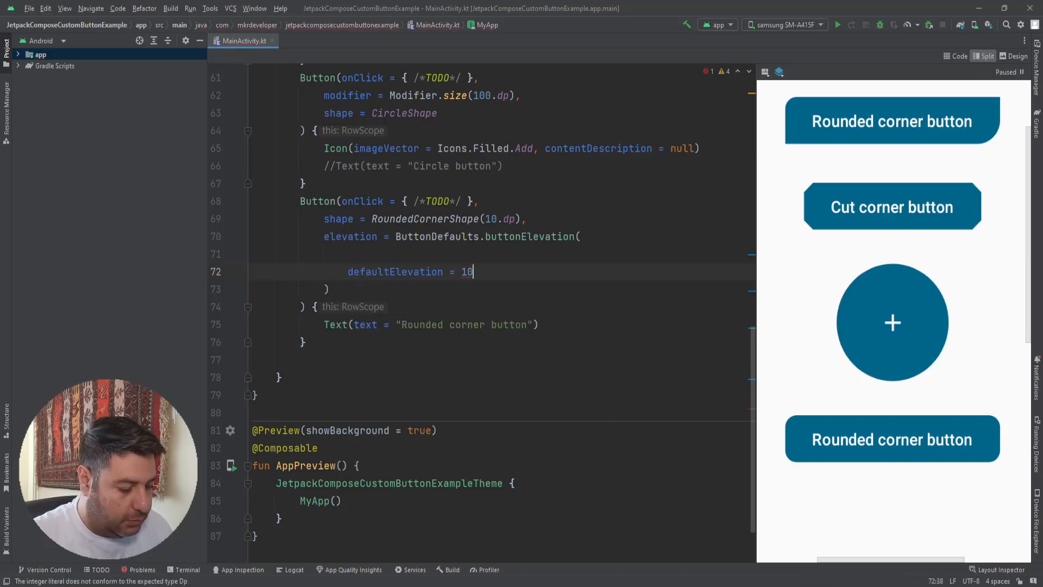
pyautogui.write('.dp,')
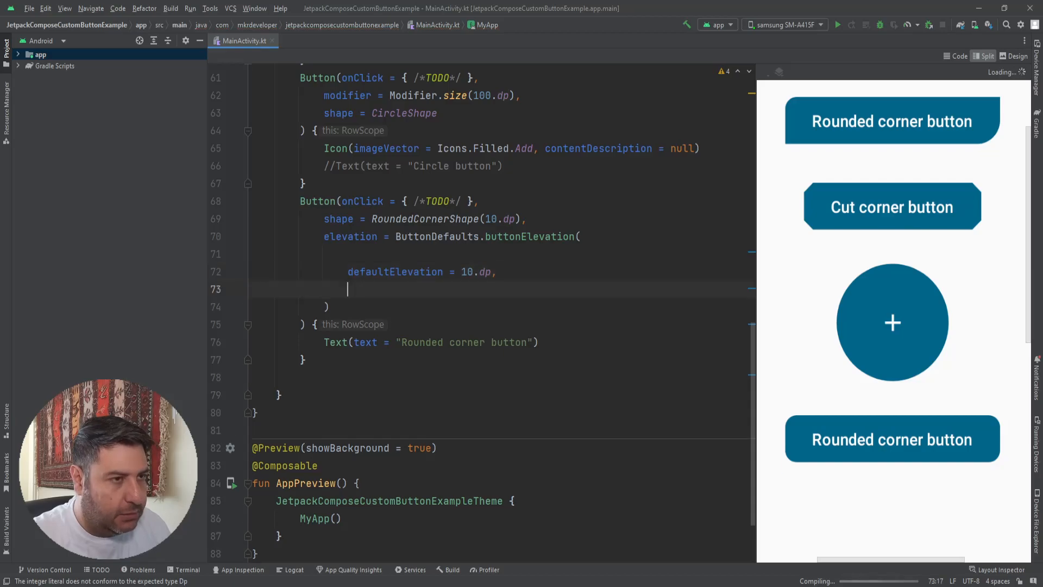
pyautogui.write('pressedElevation =')
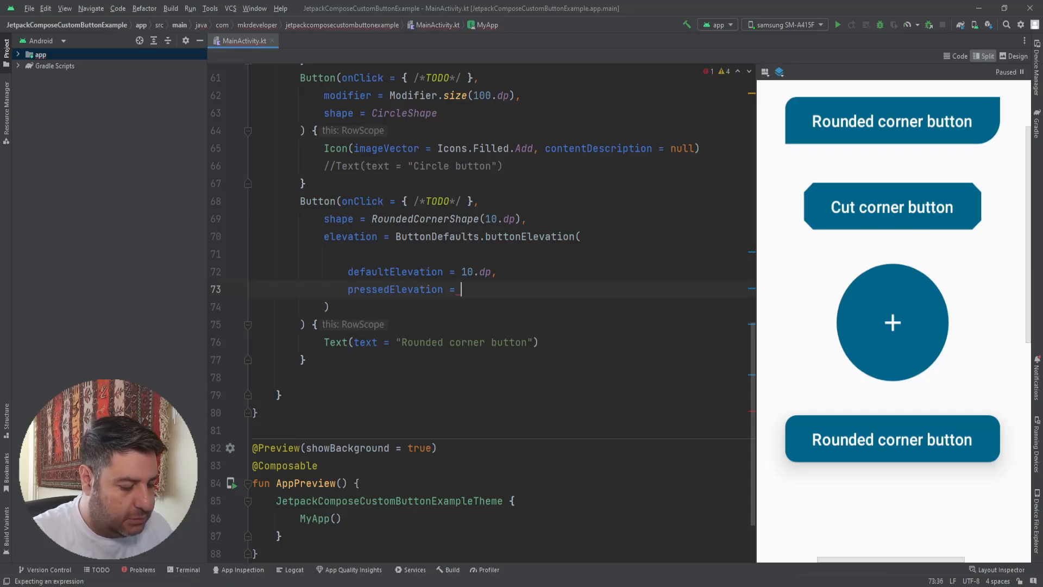
pyautogui.write('6.dp')
pyautogui.click(503, 306)
pyautogui.write(',')
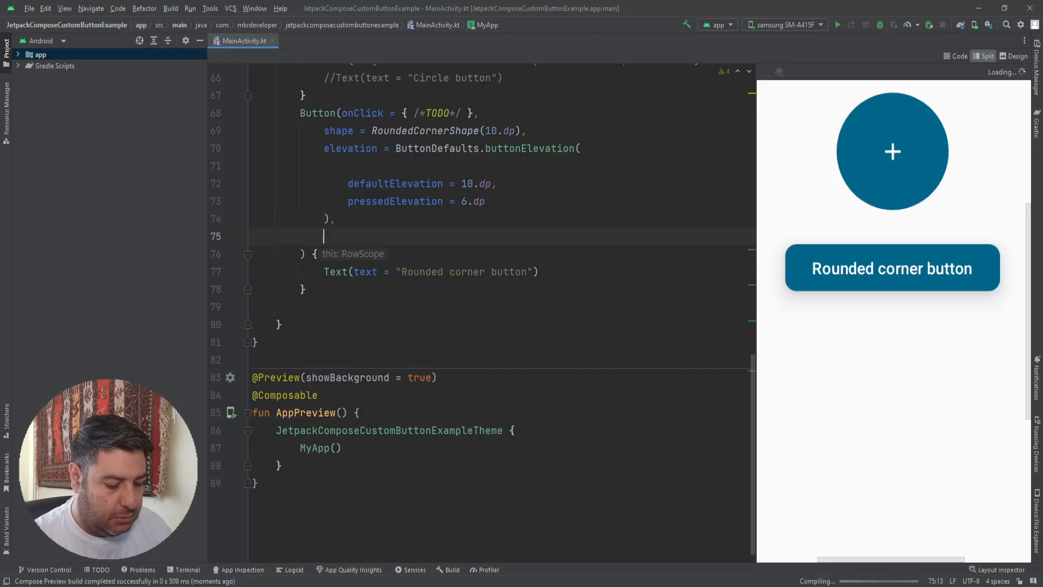
pyautogui.write('colors =')
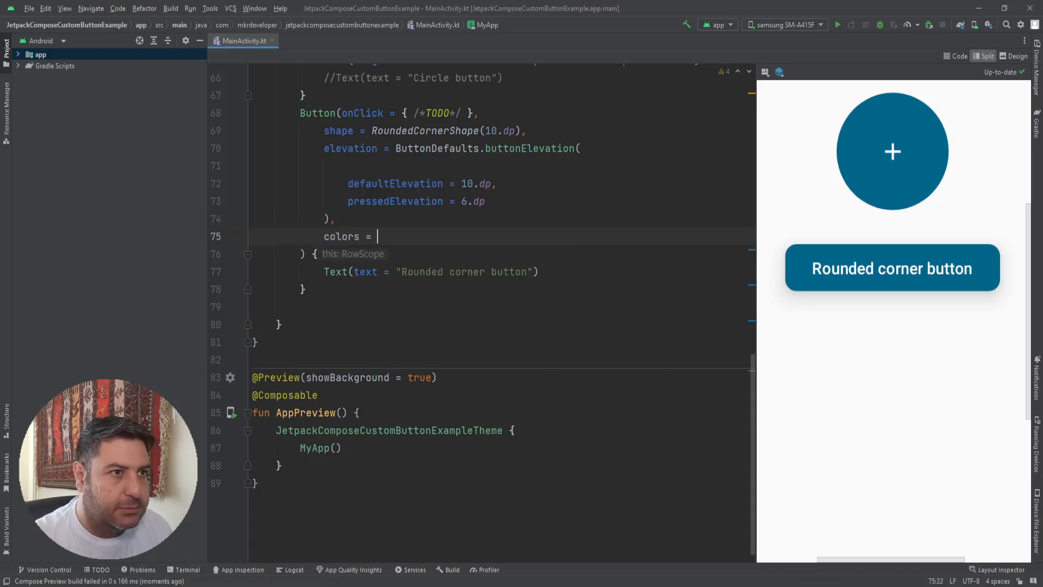
# Set the button's containerColor in ButtonDefaults.buttonColors to Color(0xfffedbd0).
pyautogui.write('B')
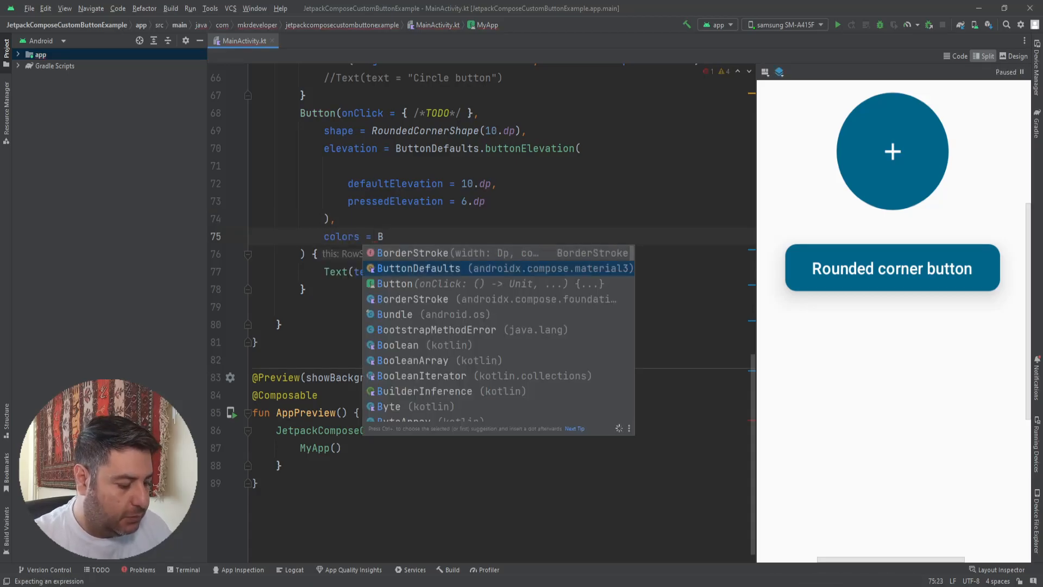
pyautogui.write('uttonDefaults.')
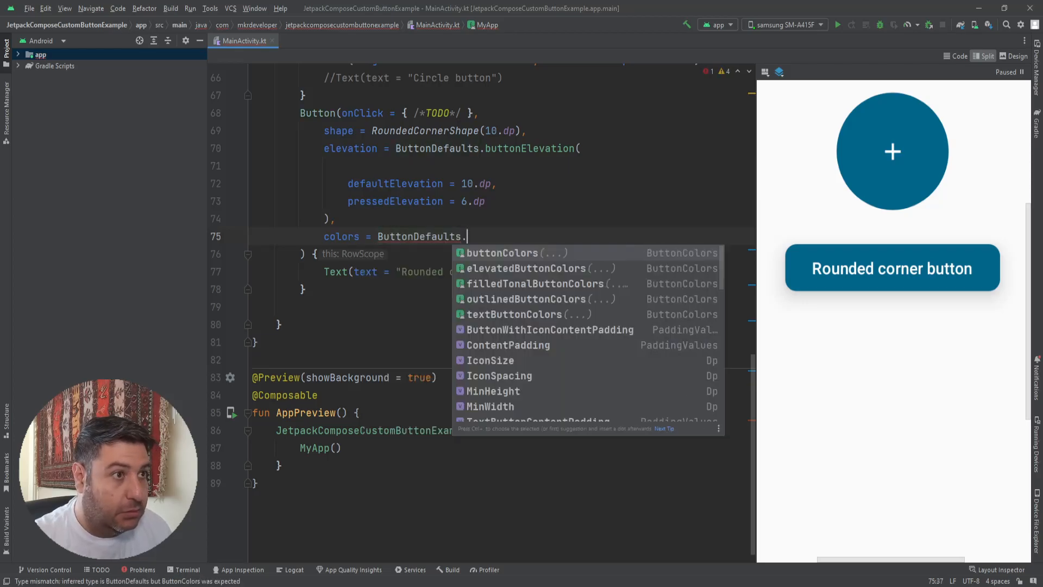
pyautogui.click(501, 253)
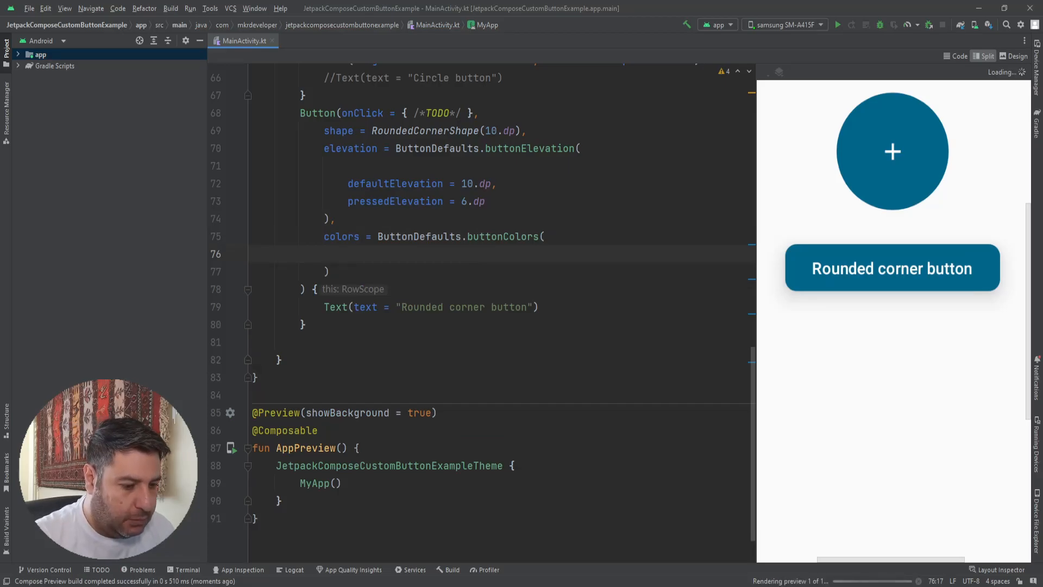
pyautogui.write('container')
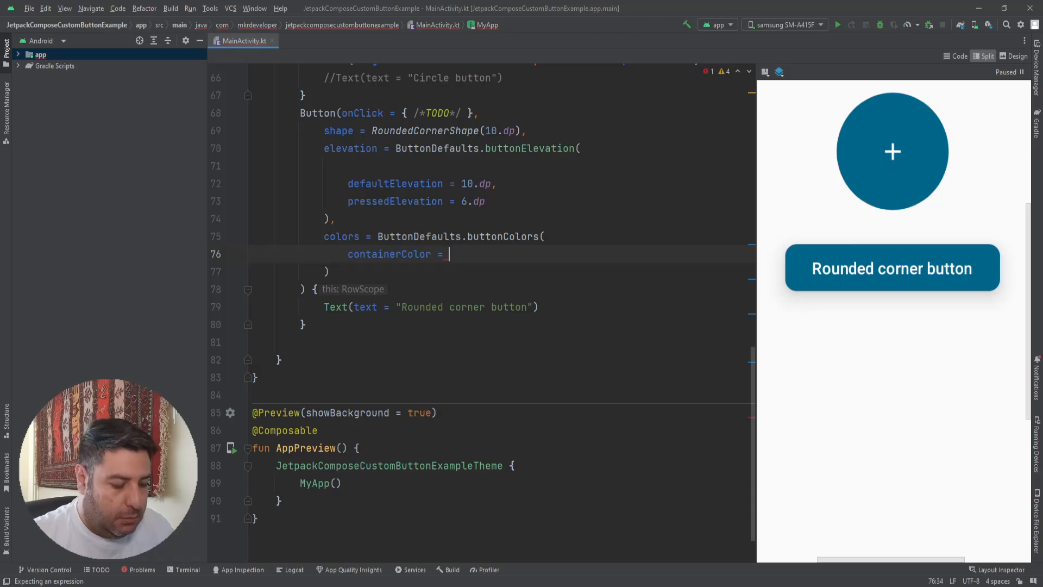
pyautogui.write('Colo')
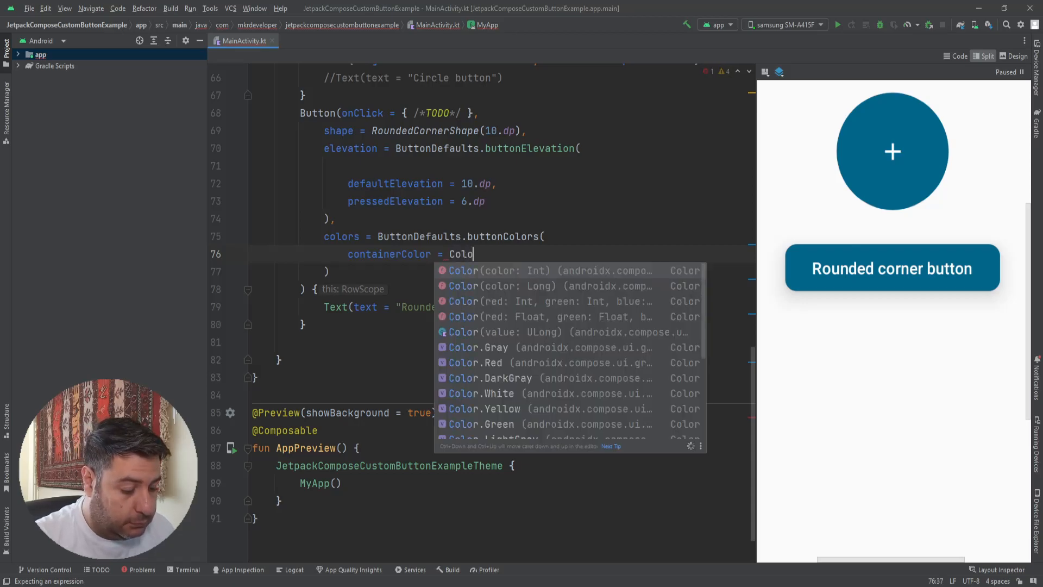
pyautogui.write('r')
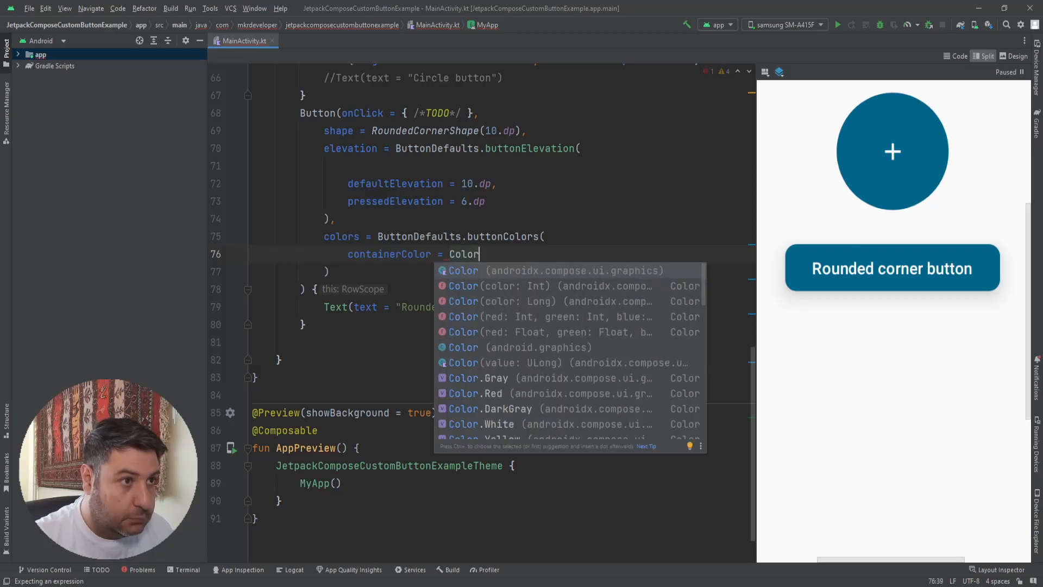
pyautogui.press('Escape')
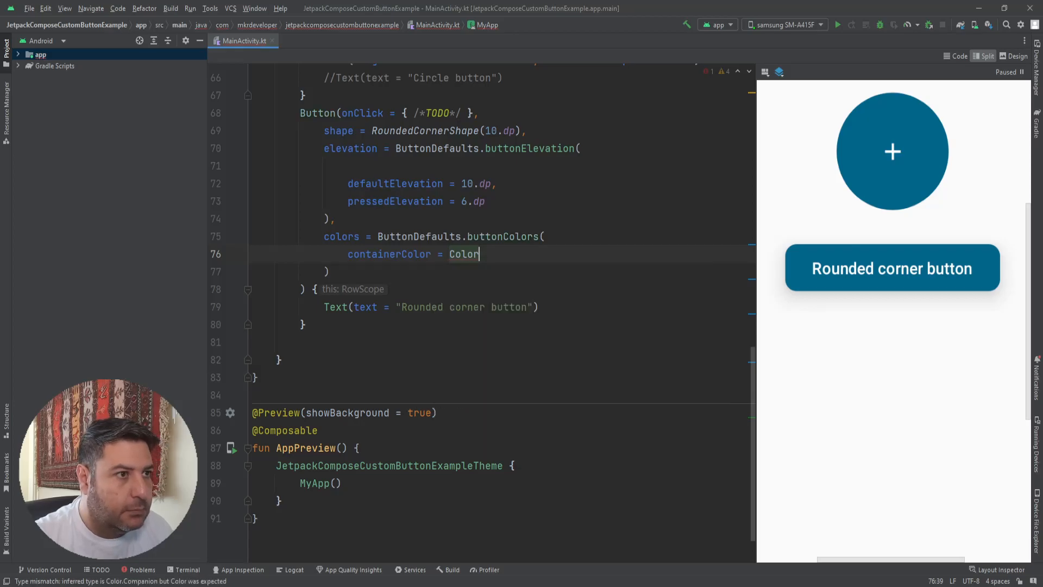
pyautogui.write('()')
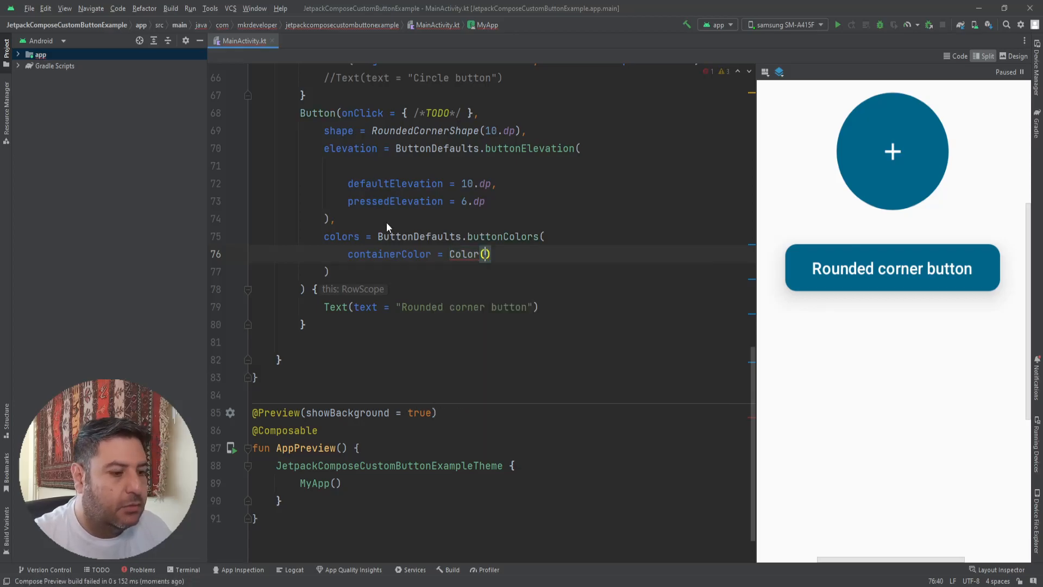
pyautogui.click(486, 253)
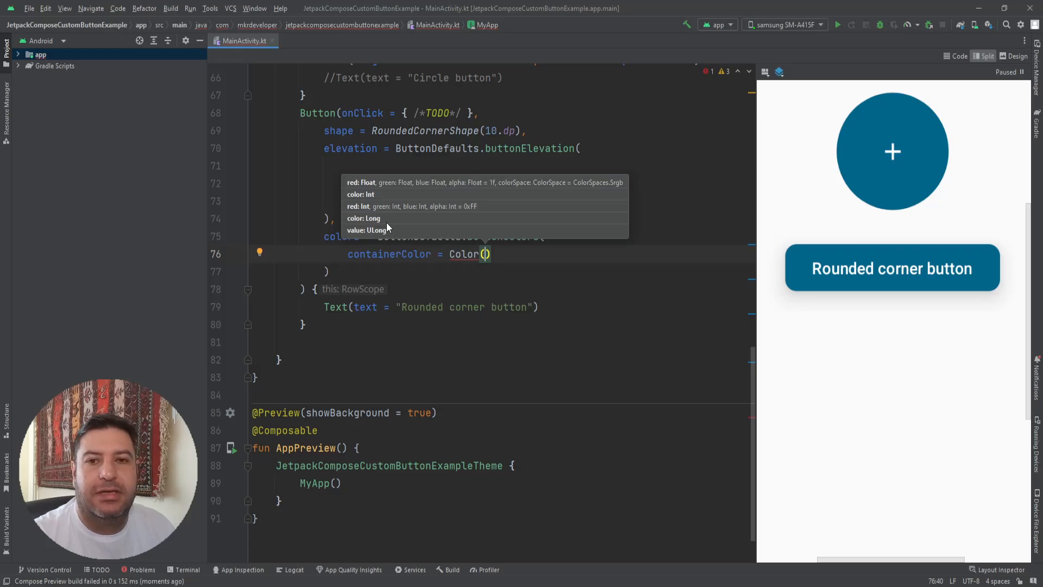
pyautogui.write('0x')
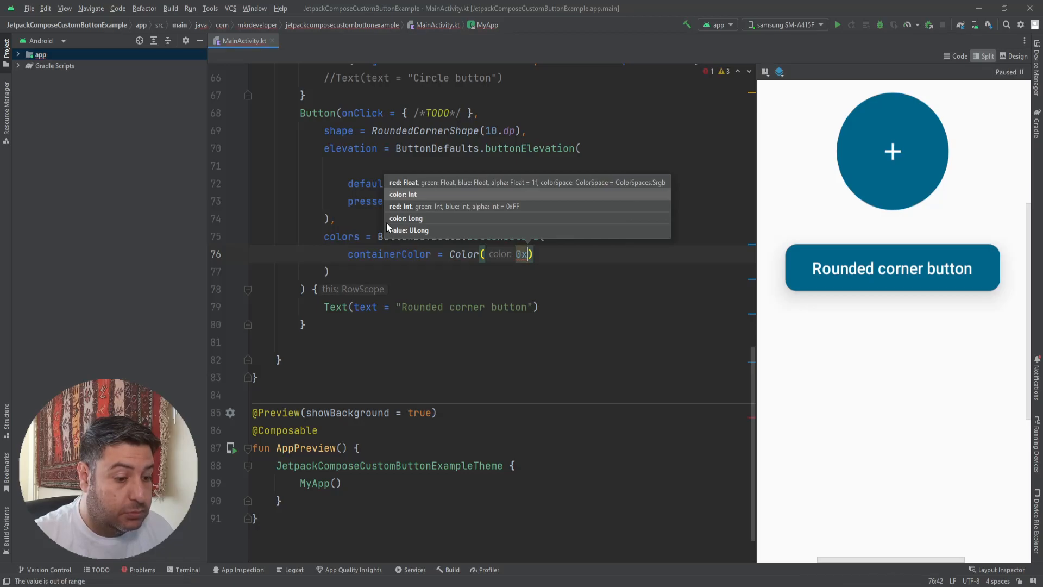
pyautogui.write('fffedbd0')
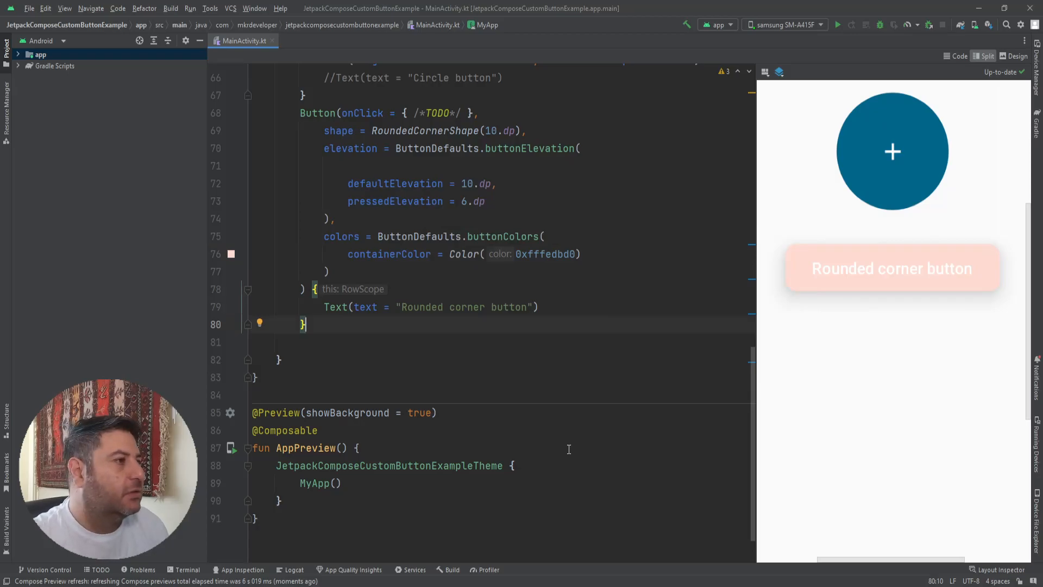
pyautogui.moveTo(569, 226)
pyautogui.write(',')
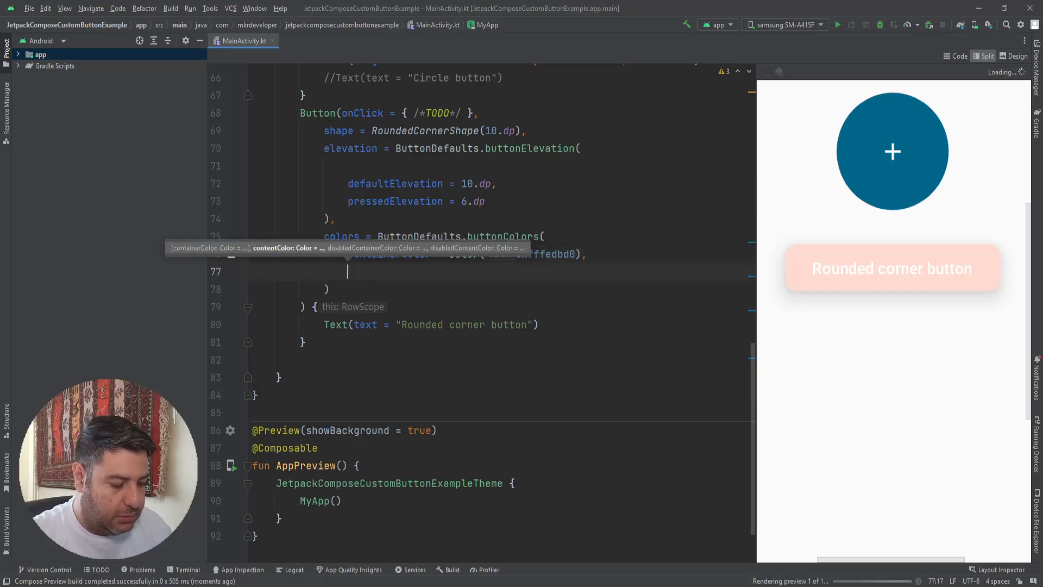
# Set contentColor to Color.Gray and add an Icons.Filled.Add icon with null contentDescription.
pyautogui.write('contentColor =')
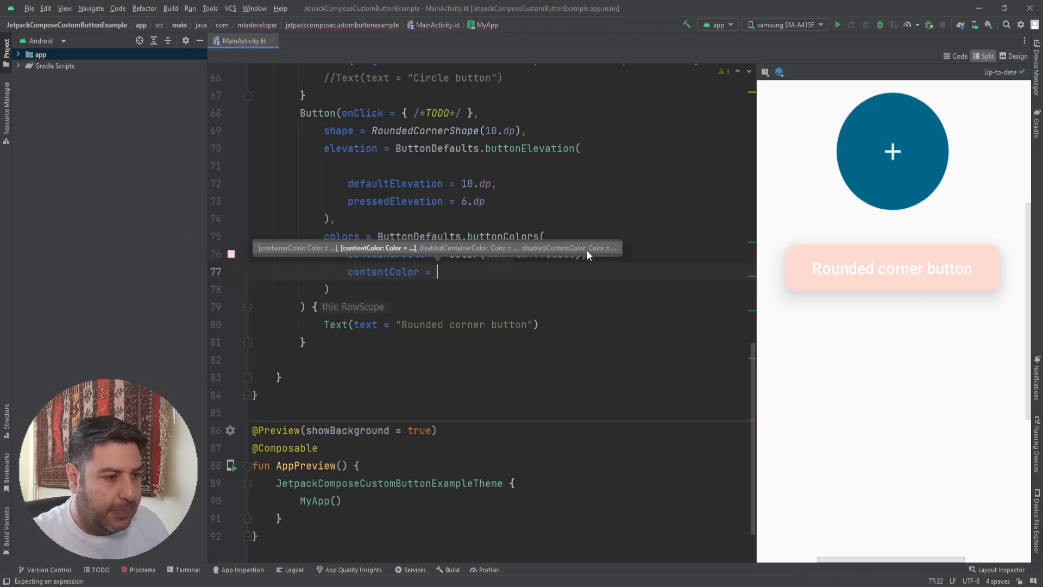
pyautogui.write('C')
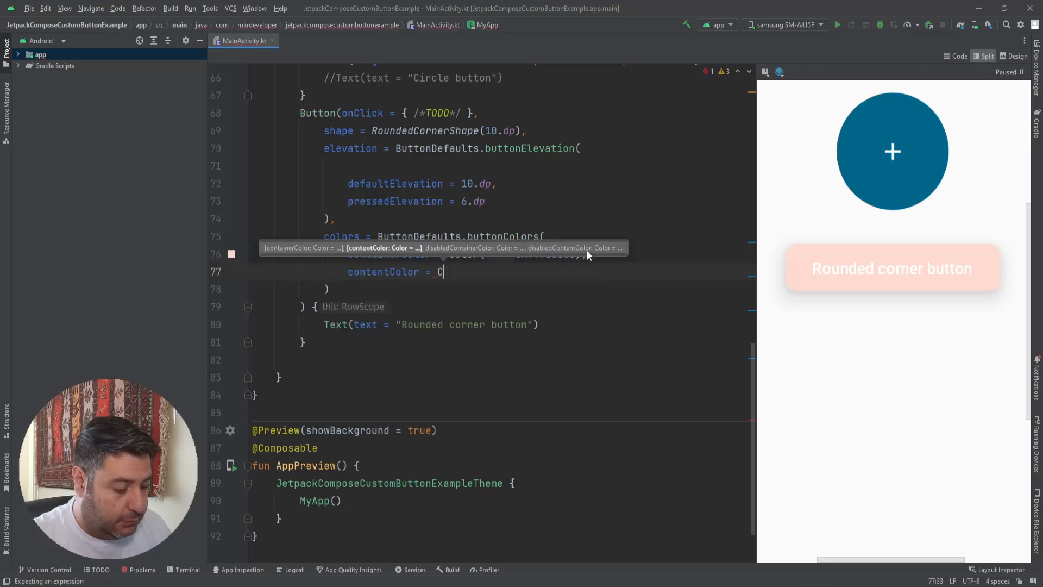
pyautogui.write('olor.g')
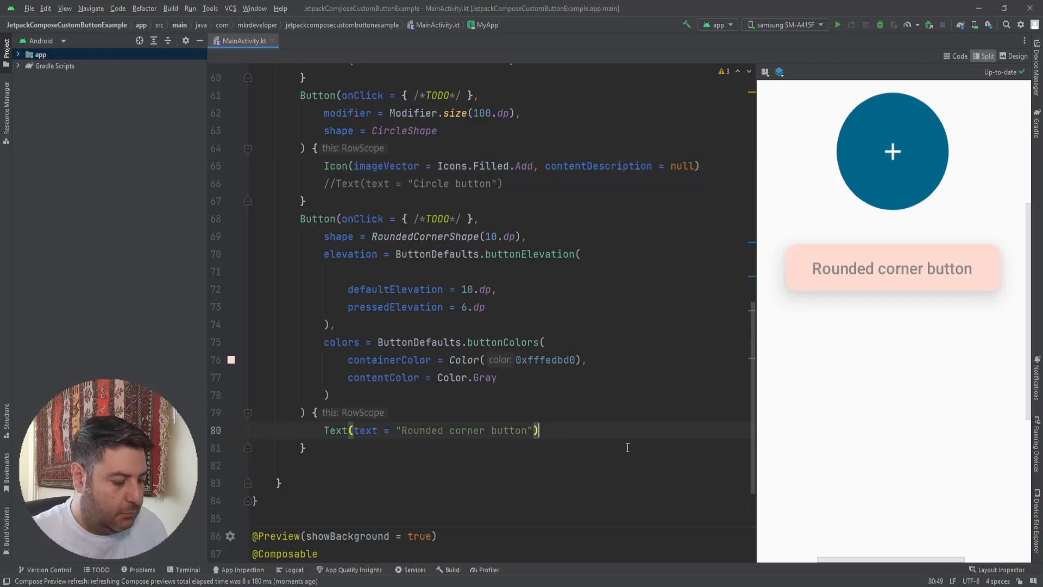
pyautogui.write('Icon(imageVector = Icons.Filled.Add, contentDescription = null)')
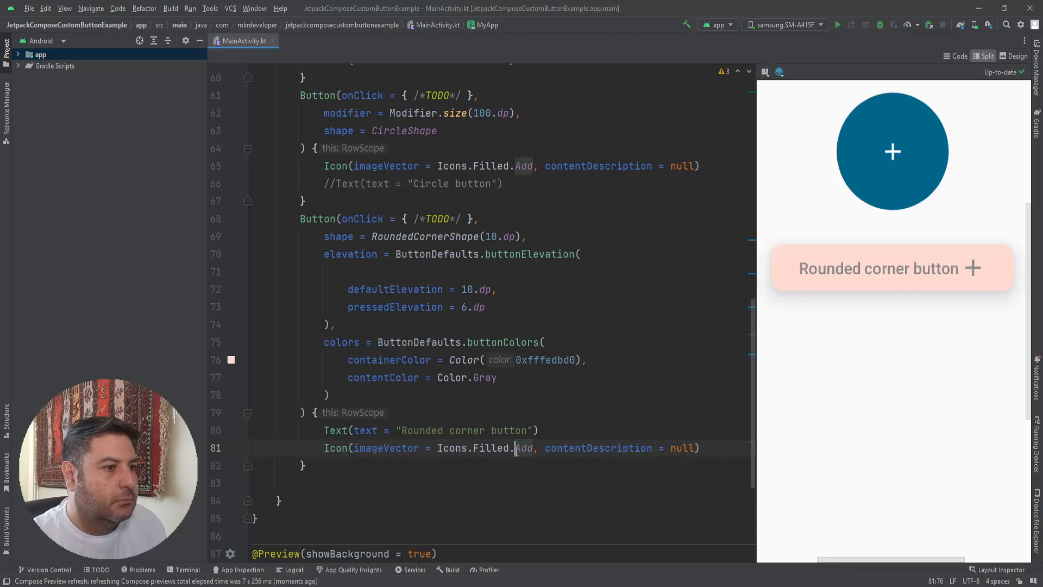
# Change the Icon's imageVector from Icons.Filled.Add to Icons.Filled.Face.
pyautogui.write('fa')
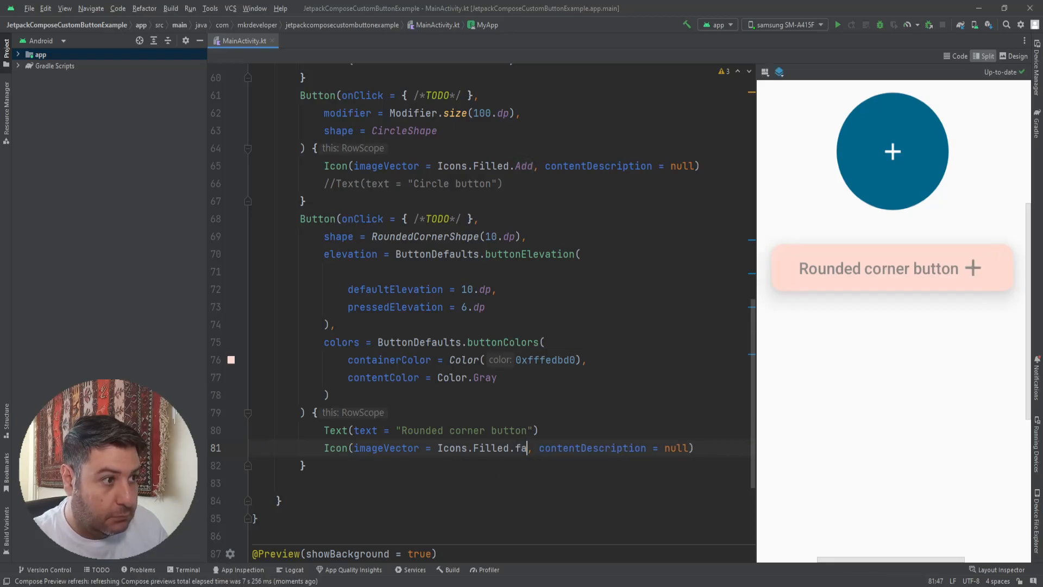
pyautogui.write('ct')
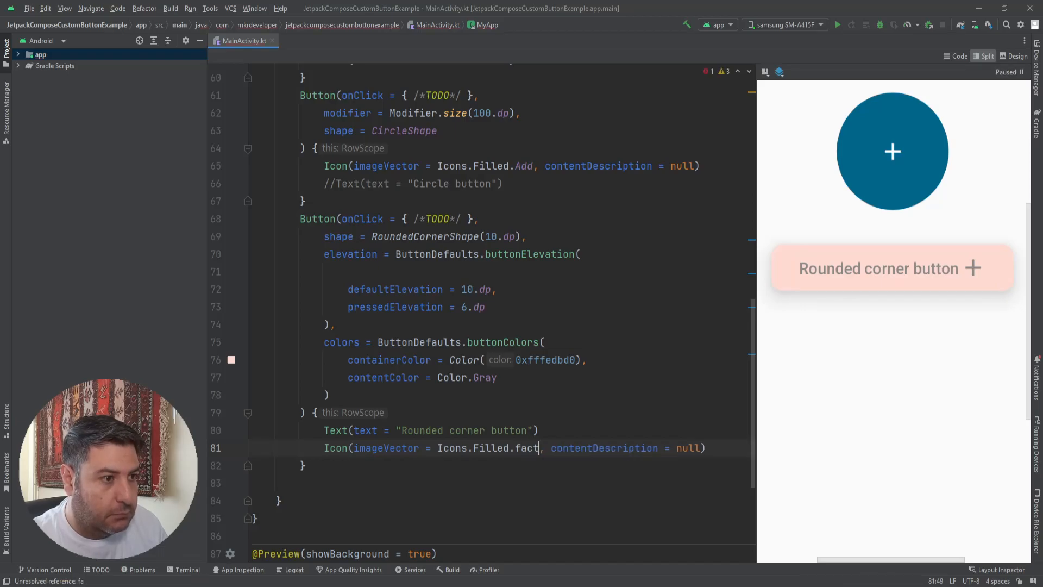
pyautogui.write('e')
pyautogui.click(497, 394)
pyautogui.write(',')
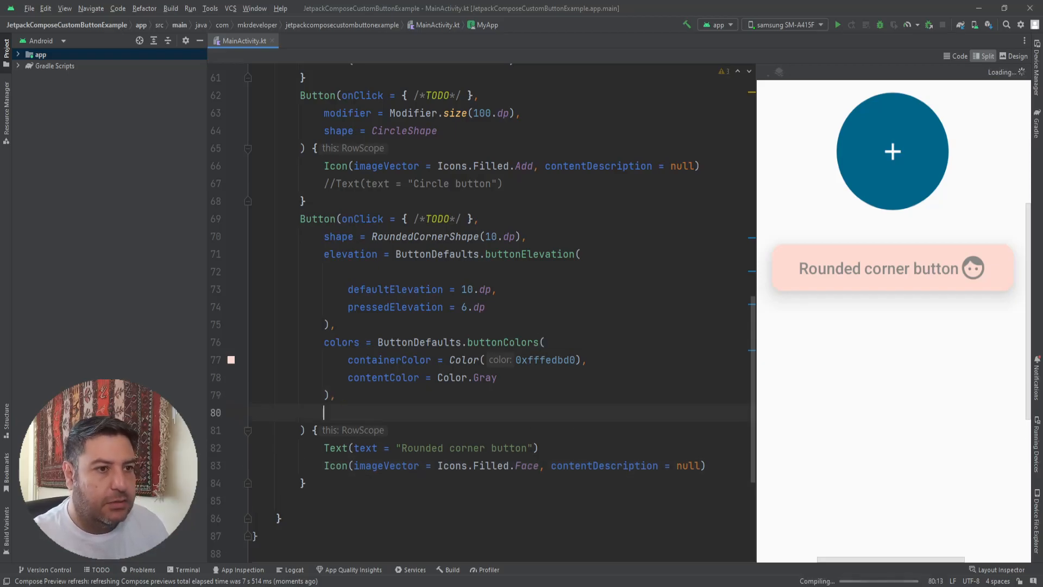
# Add border = BorderStroke(1.dp, Color.Magenta) to the Button parameters.
pyautogui.write('bor')
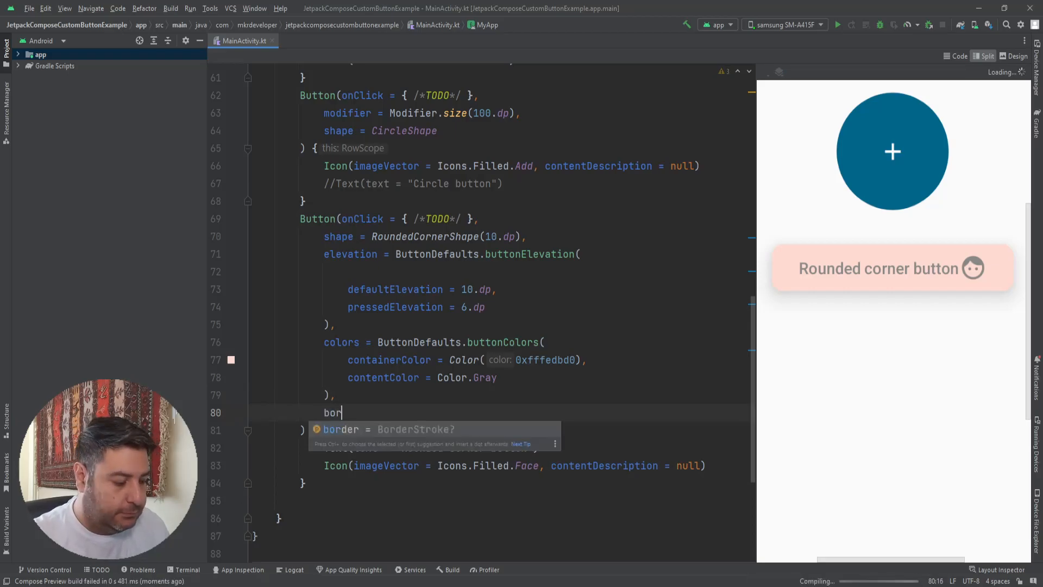
pyautogui.write('der = B')
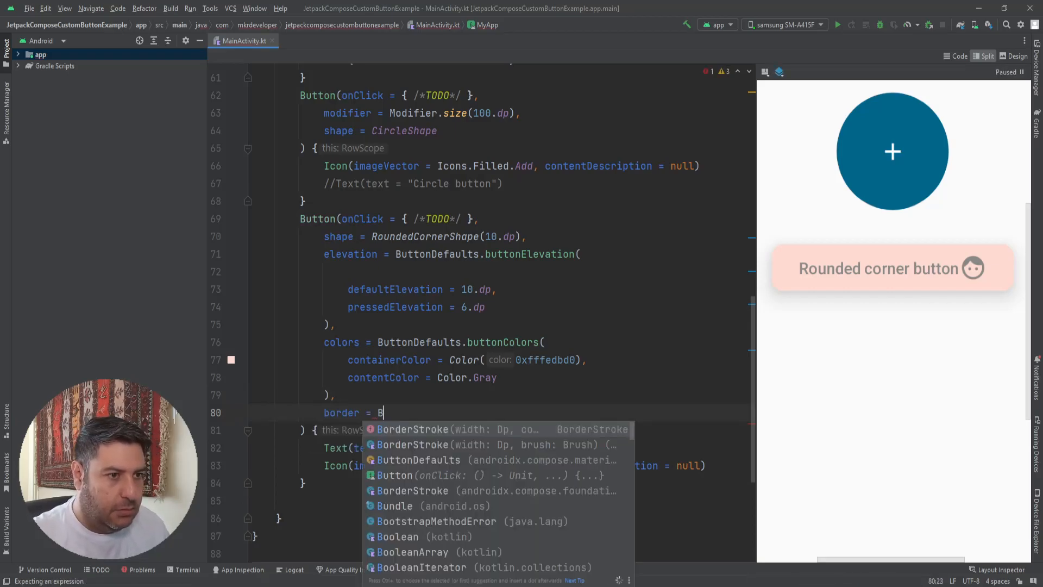
pyautogui.click(431, 429)
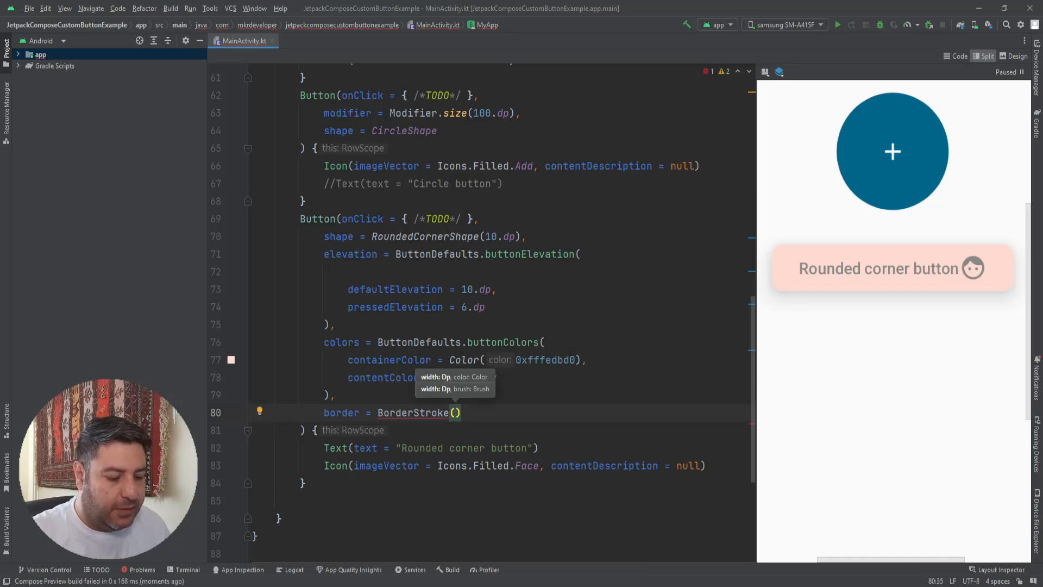
pyautogui.write('width: 1.')
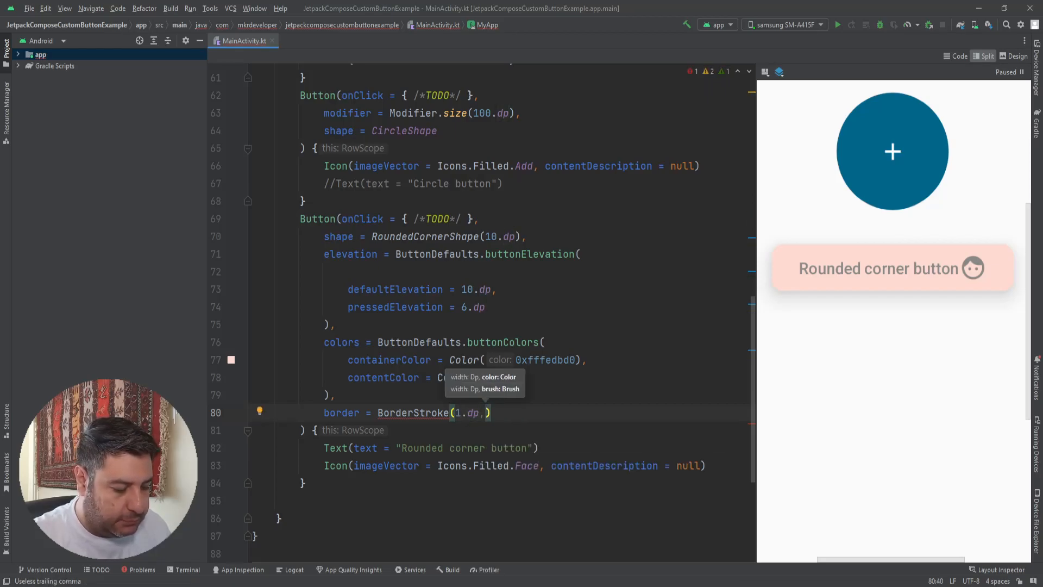
pyautogui.write('Color')
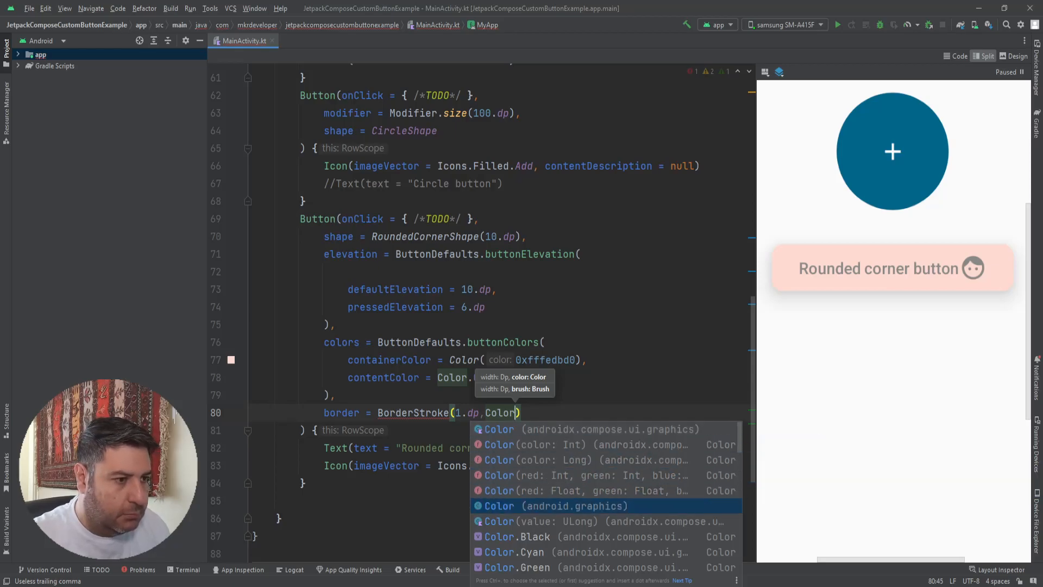
pyautogui.scroll(-3)
pyautogui.write('.Magenta')
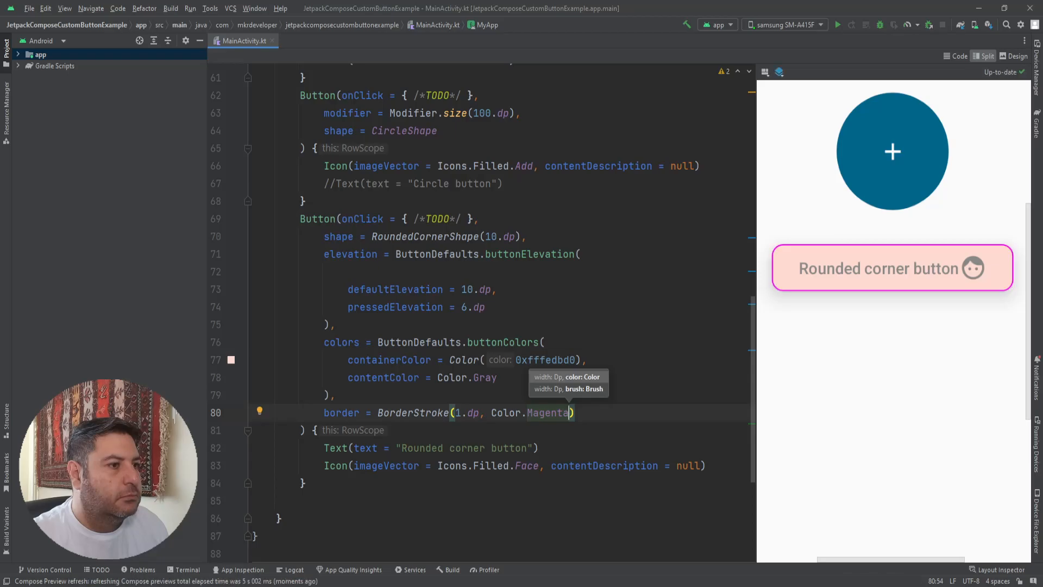
pyautogui.moveTo(663, 391)
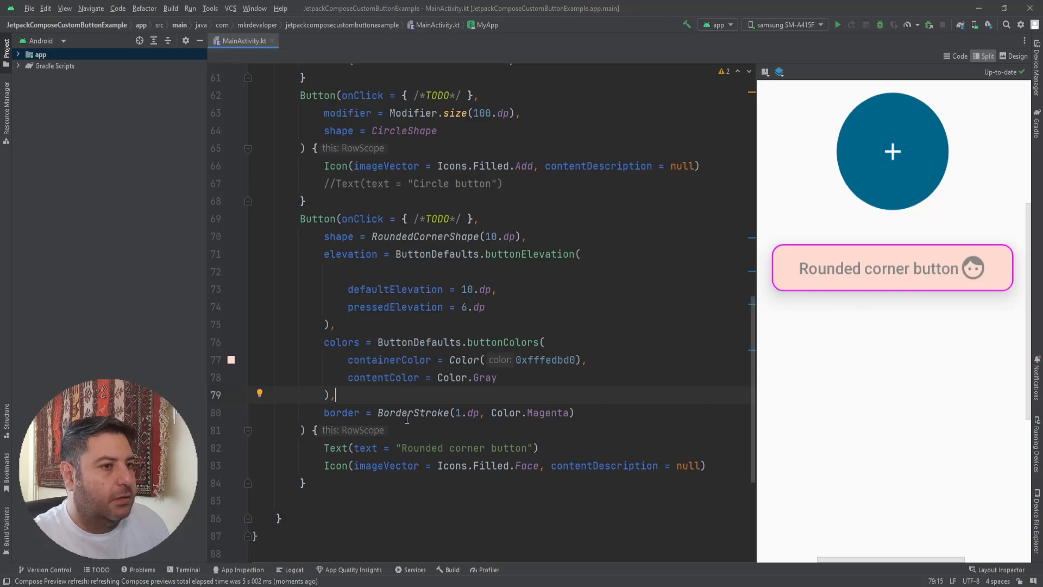
# Edit the Color.Gray content colour and check the full four-button preview column.
pyautogui.click(473, 377)
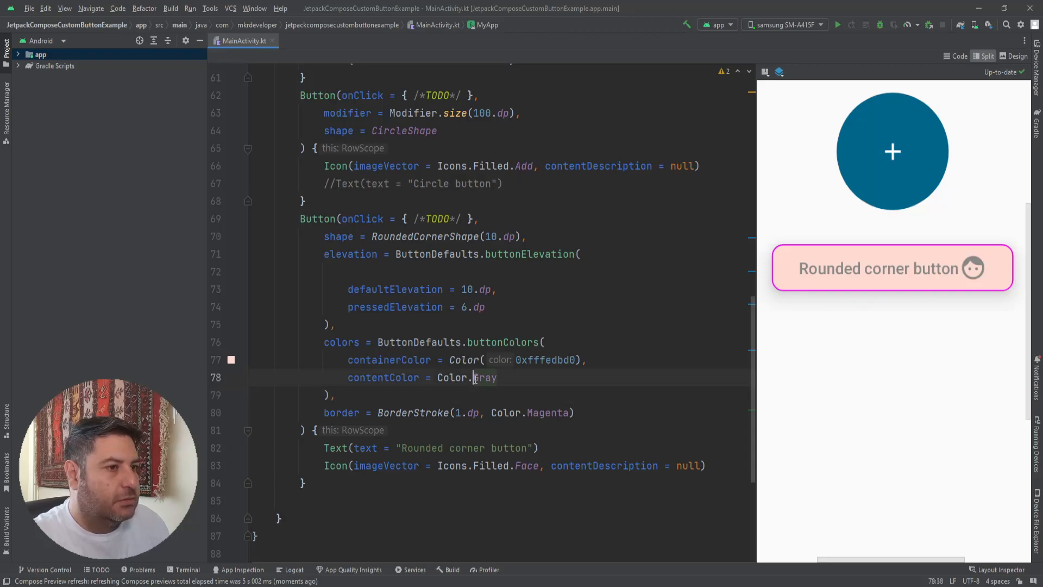
pyautogui.write('D')
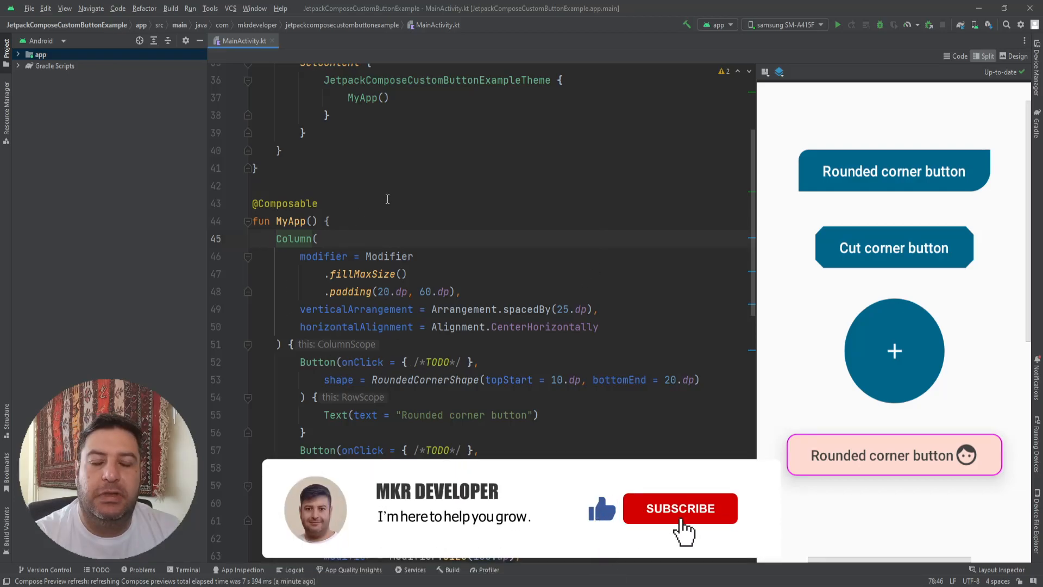
pyautogui.click(679, 508)
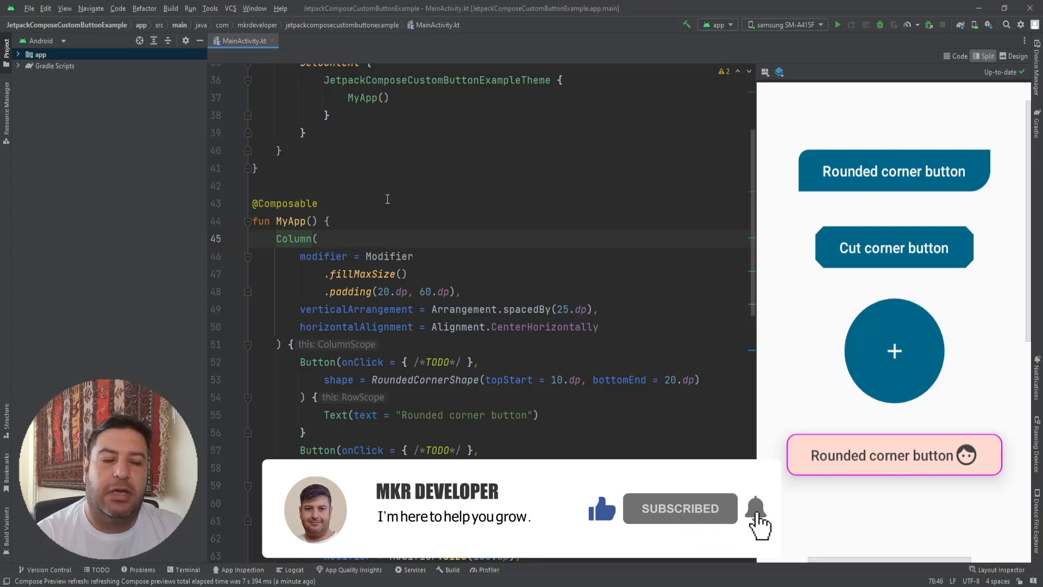